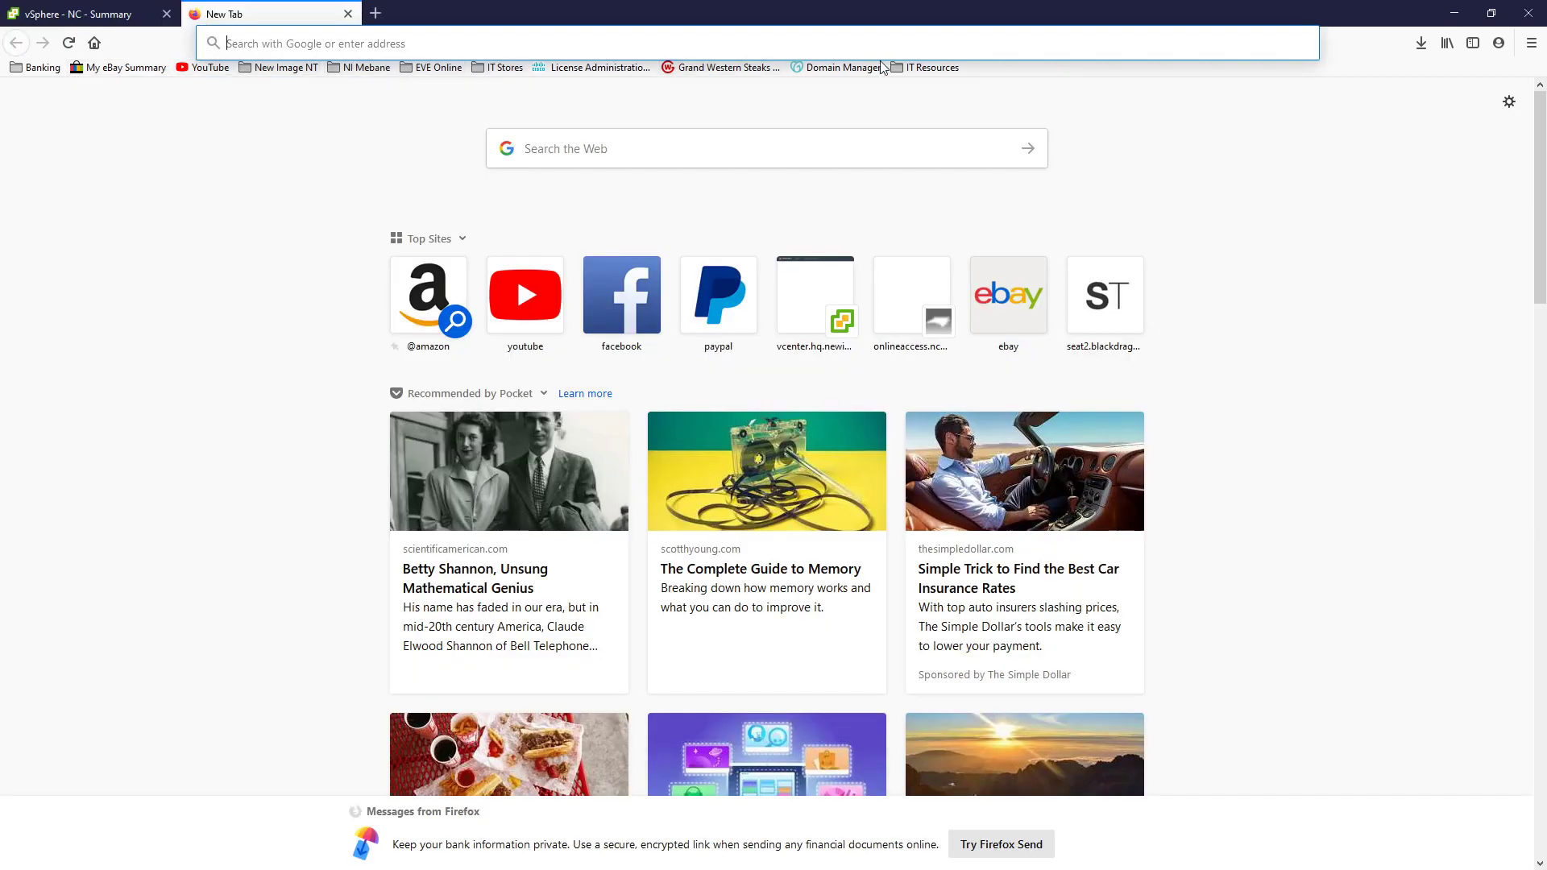
left_click(692, 42)
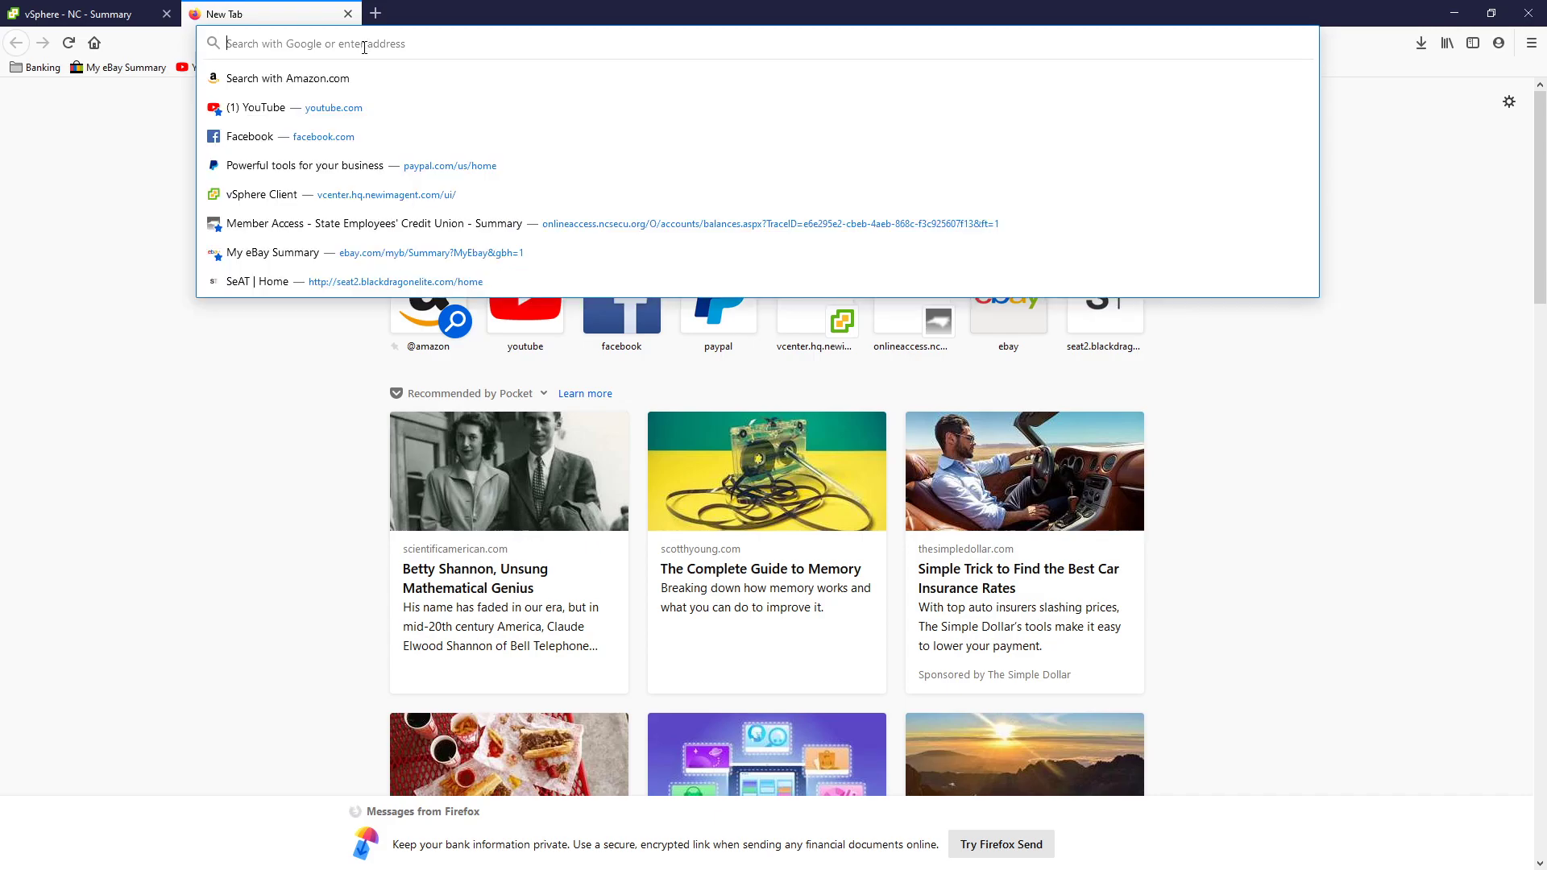
type("https://")
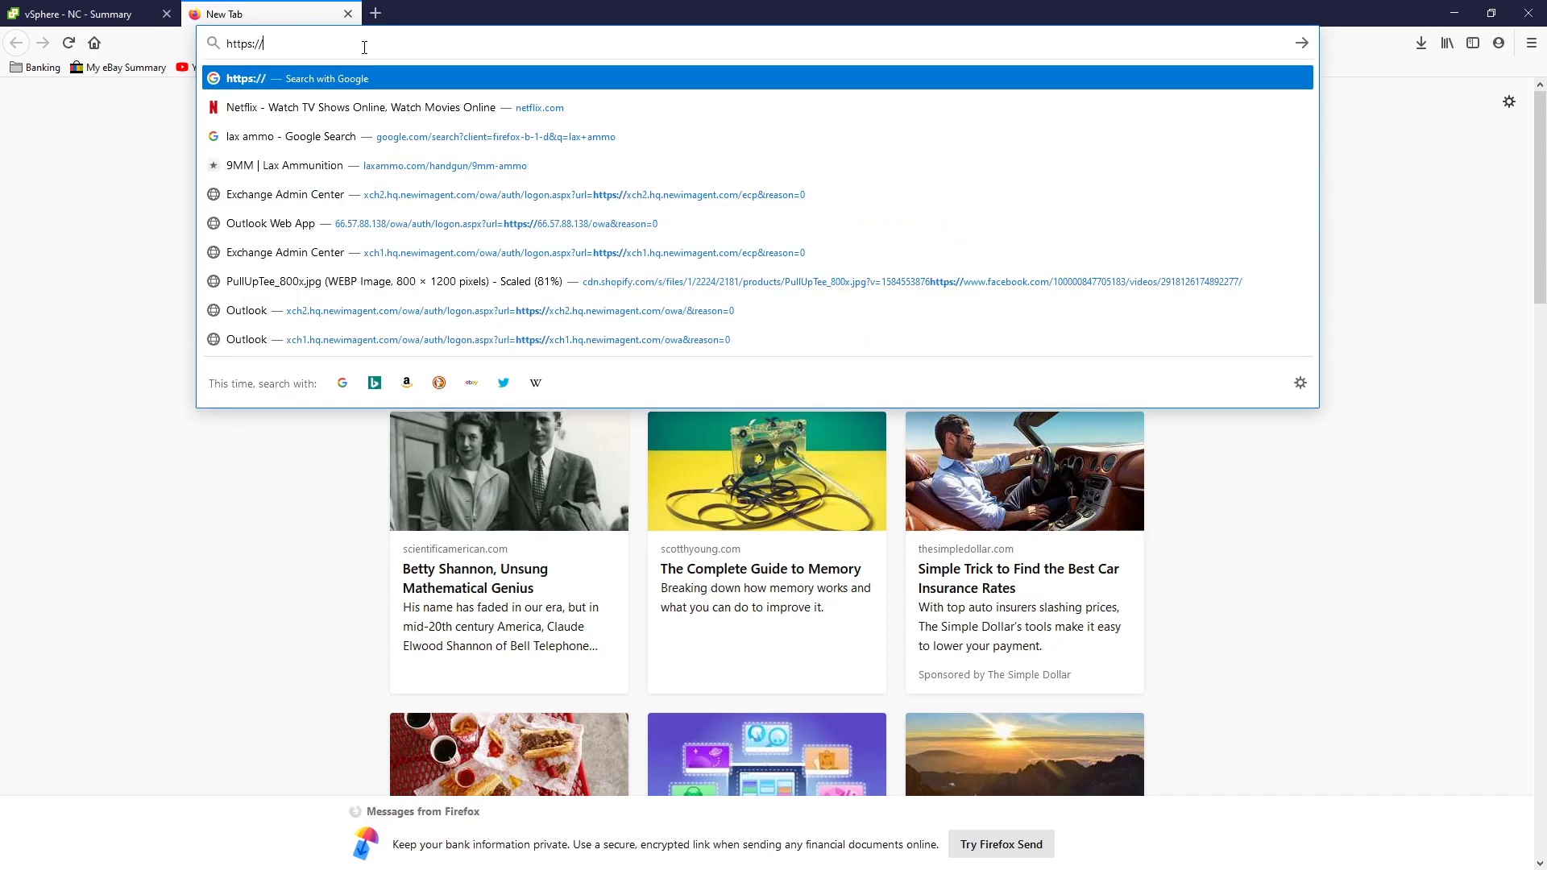
type("10.200.0.21/login.html")
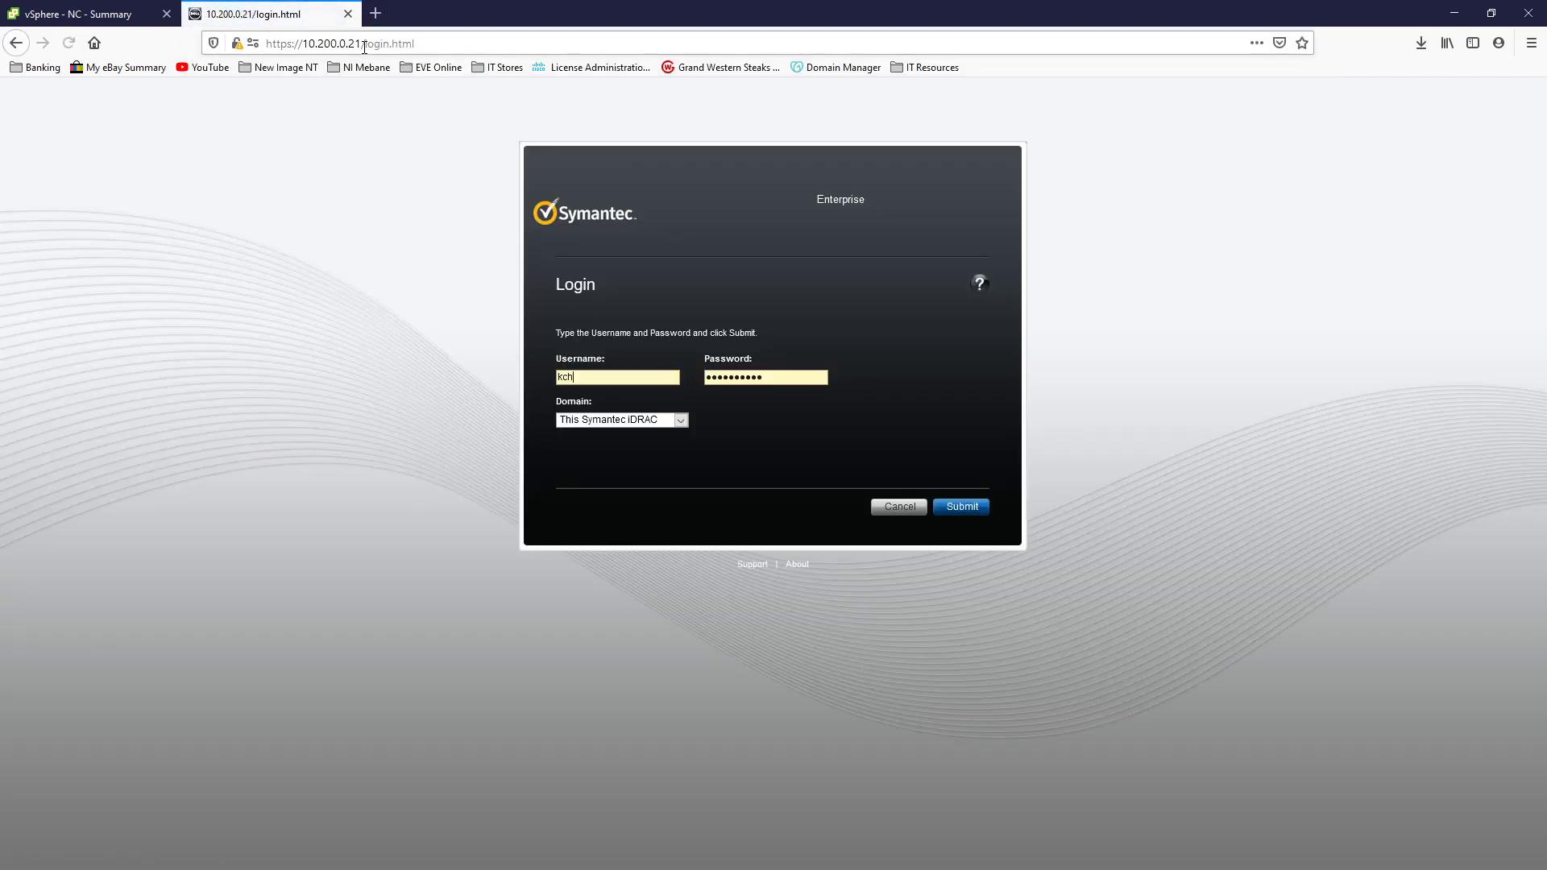
left_click(958, 506)
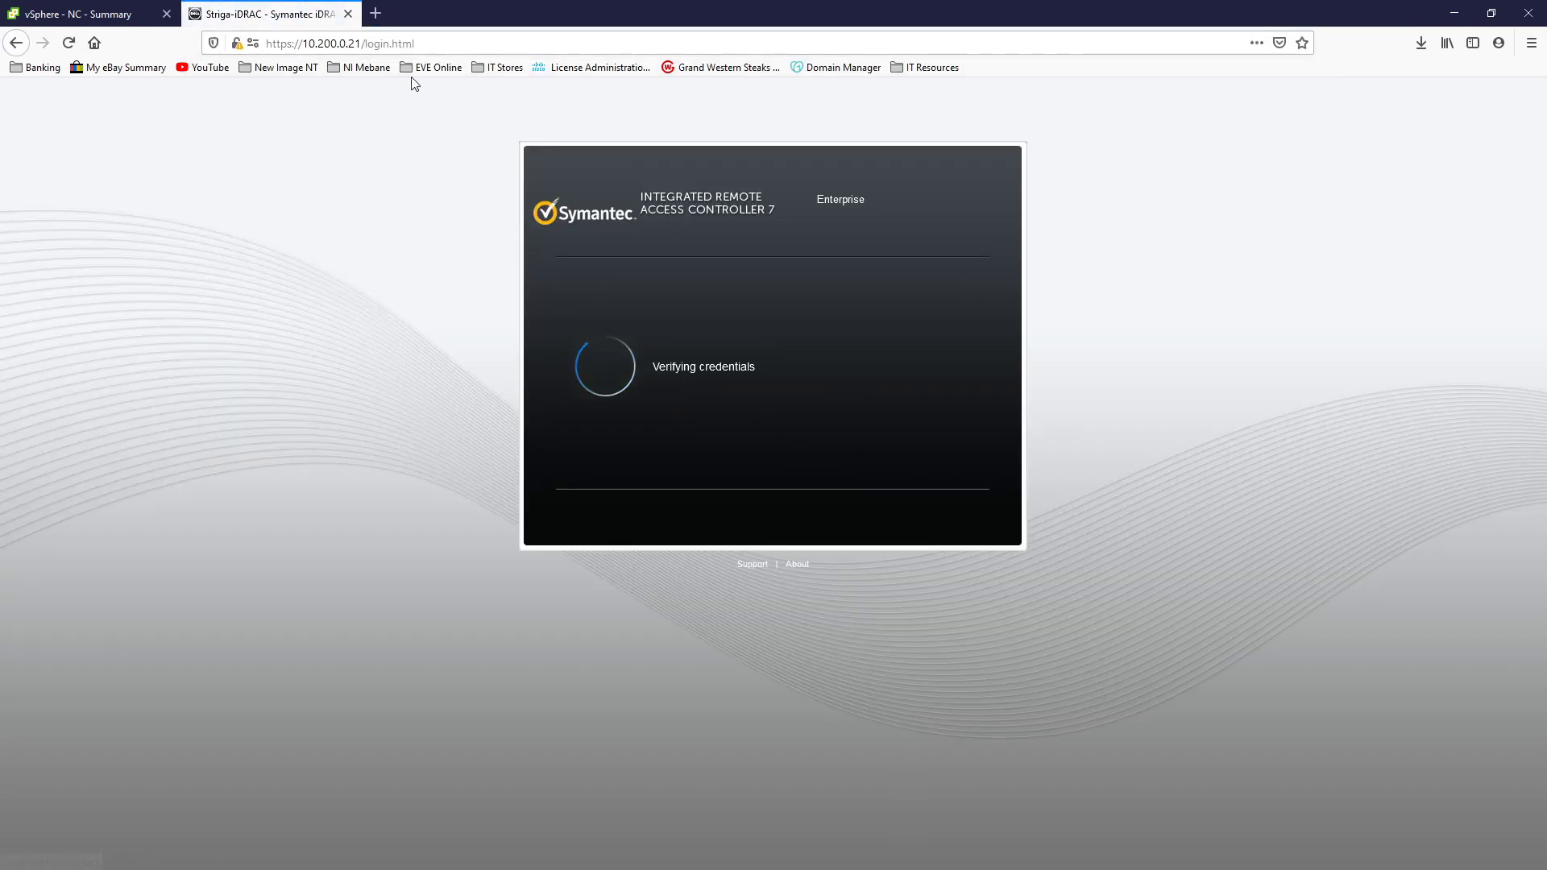
Step: In a new tab, load the 10.200.0.20 controller's login page and sign in
left_click(374, 13)
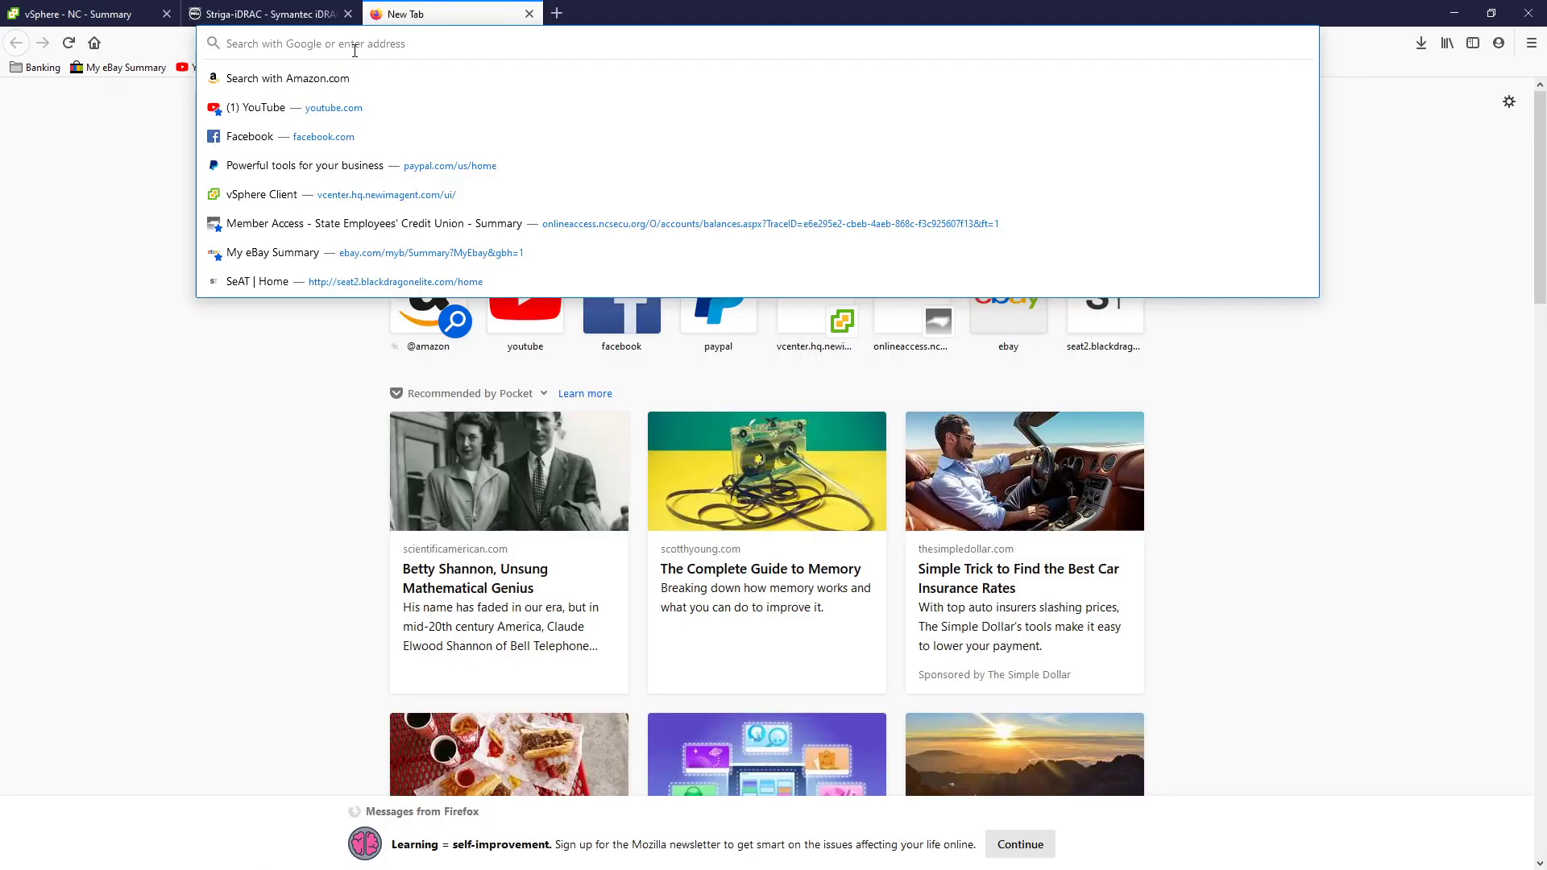
type("https://10.200.0.21/")
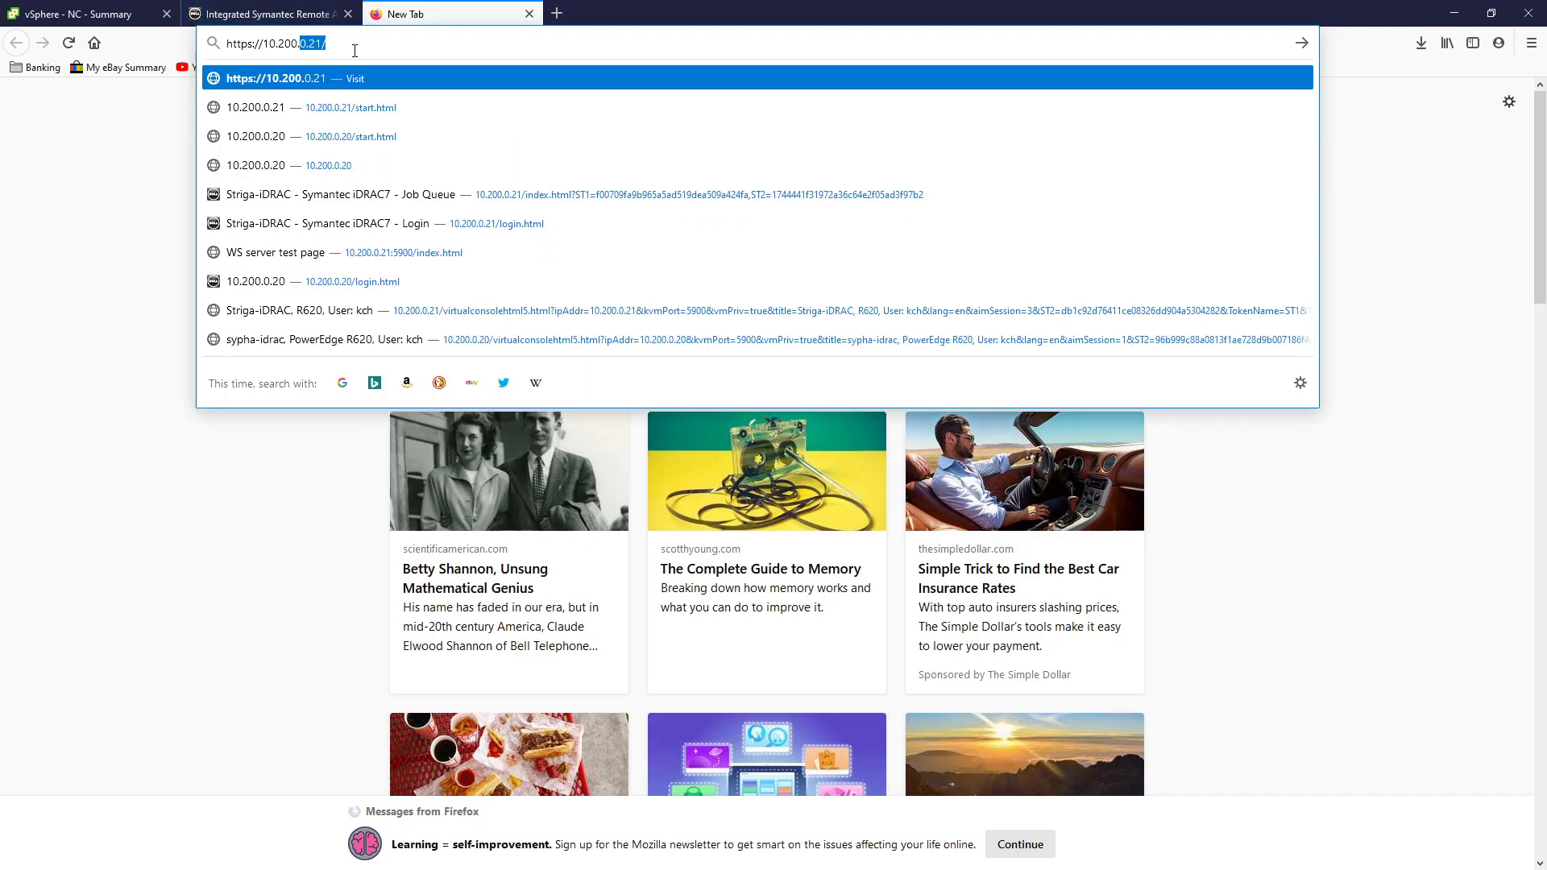
left_click(253, 135)
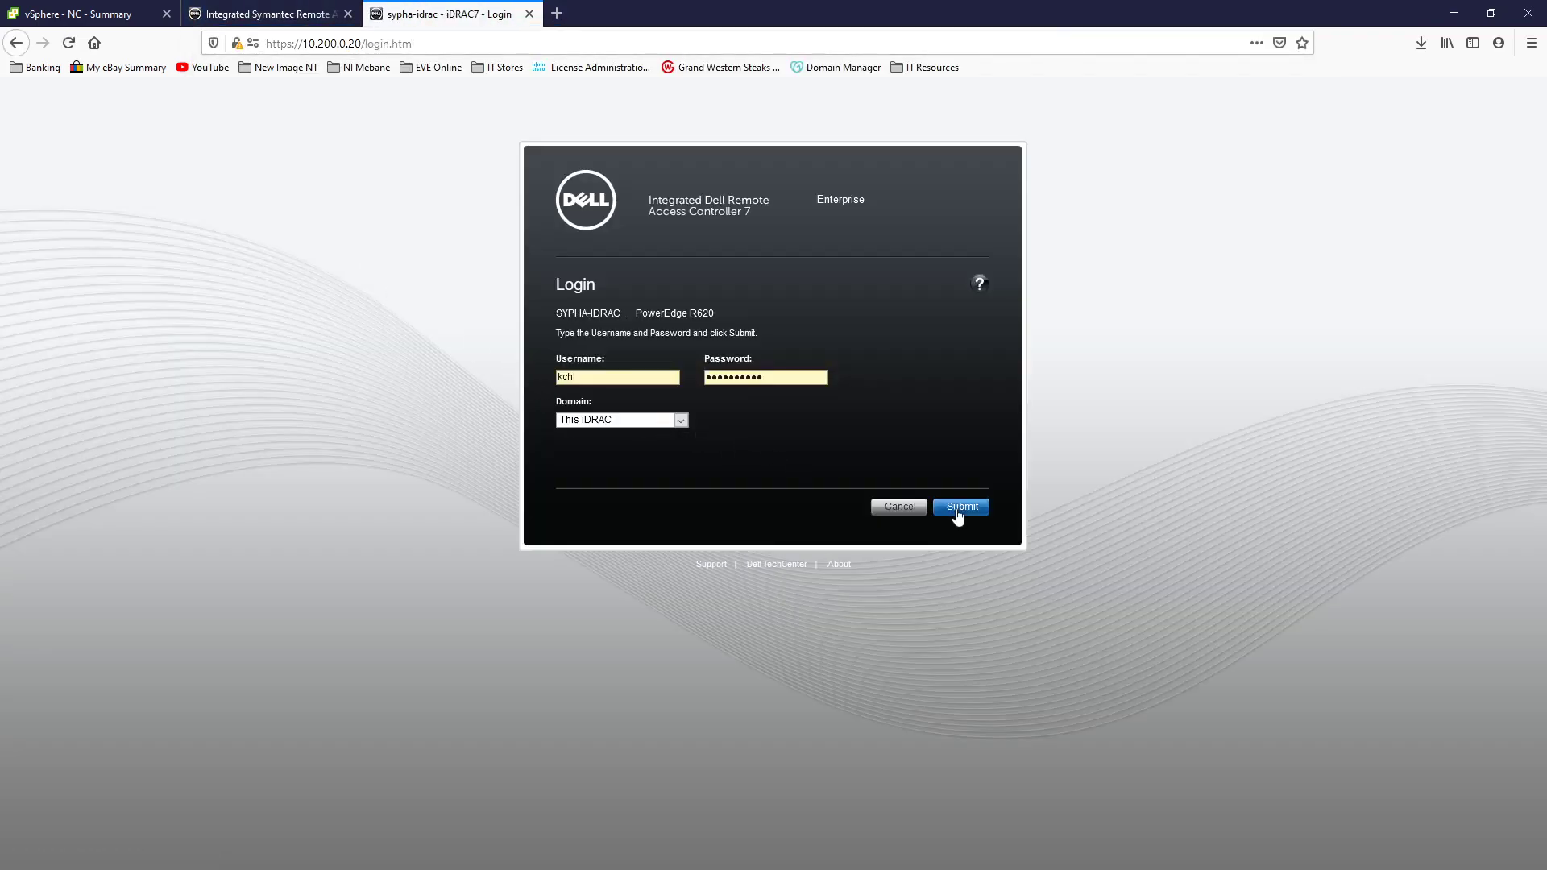
left_click(958, 506)
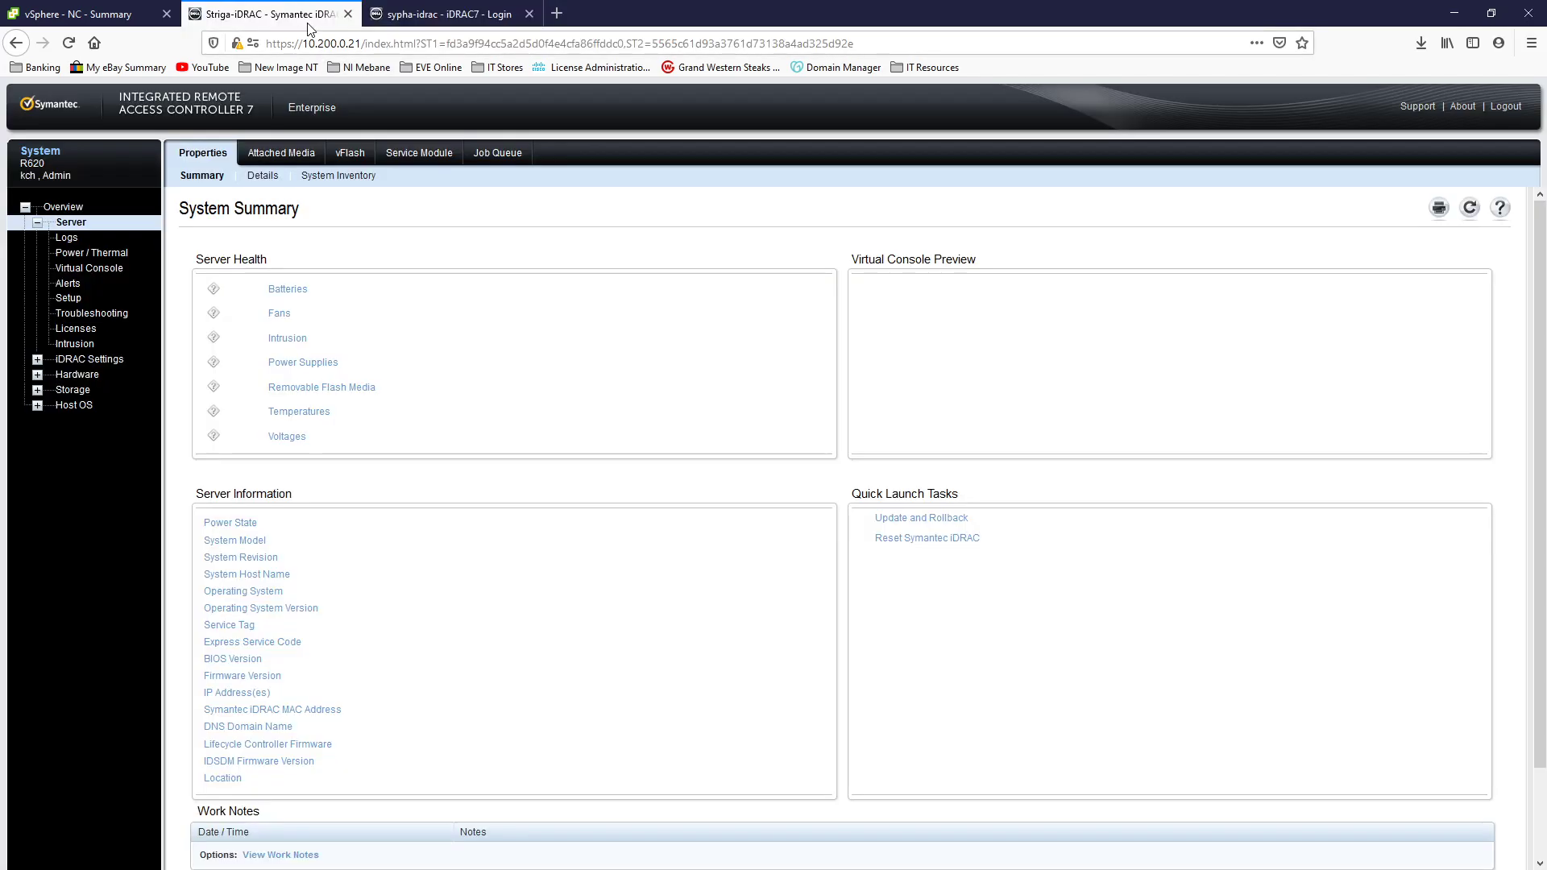
mouse_move(53, 118)
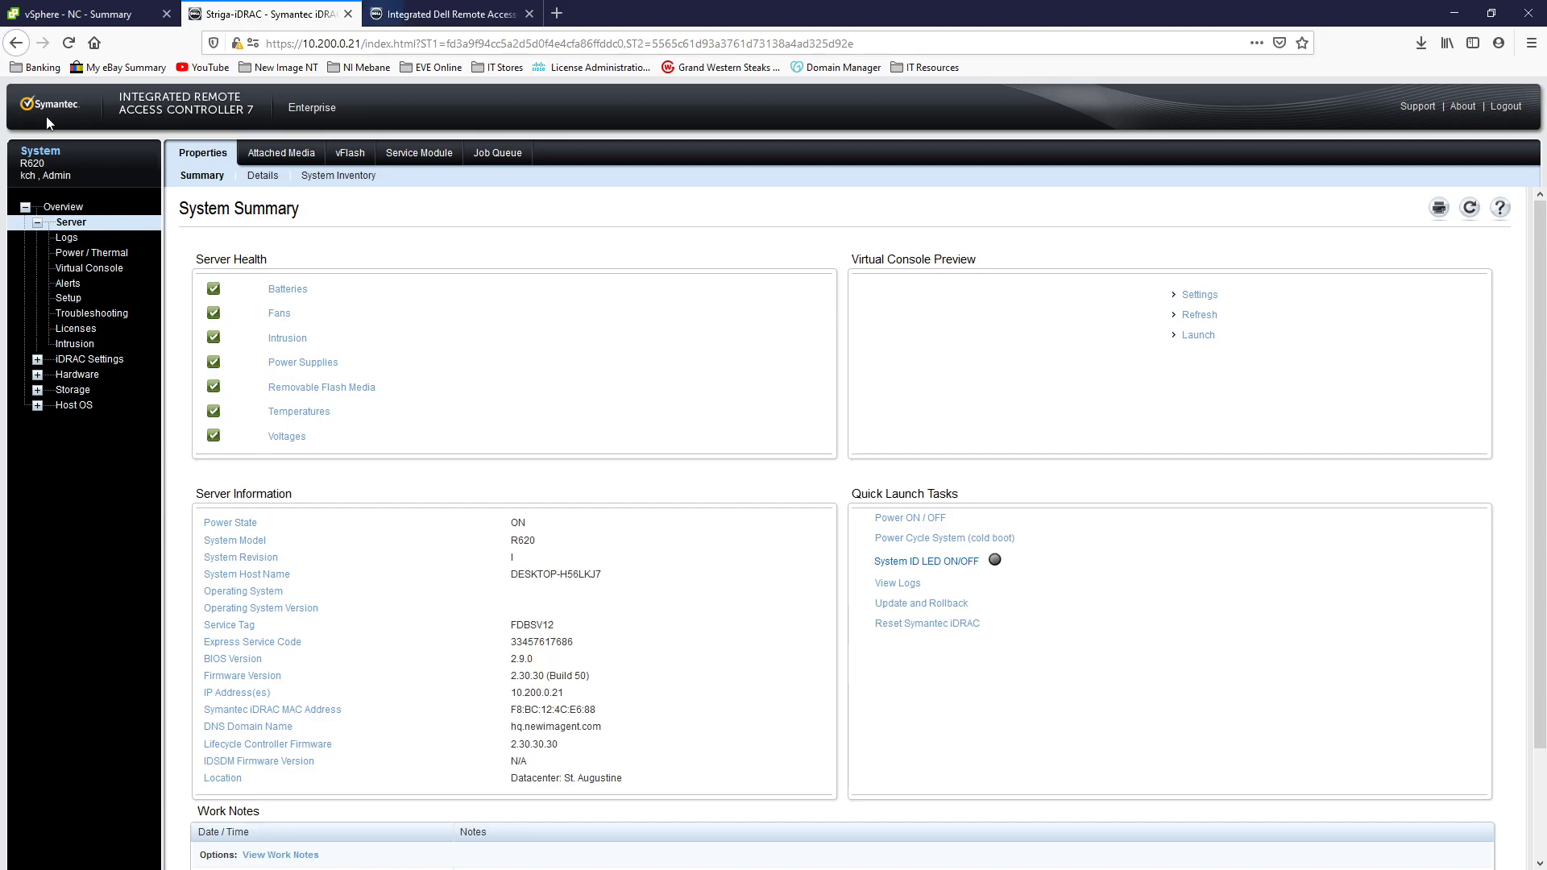
mouse_move(129, 117)
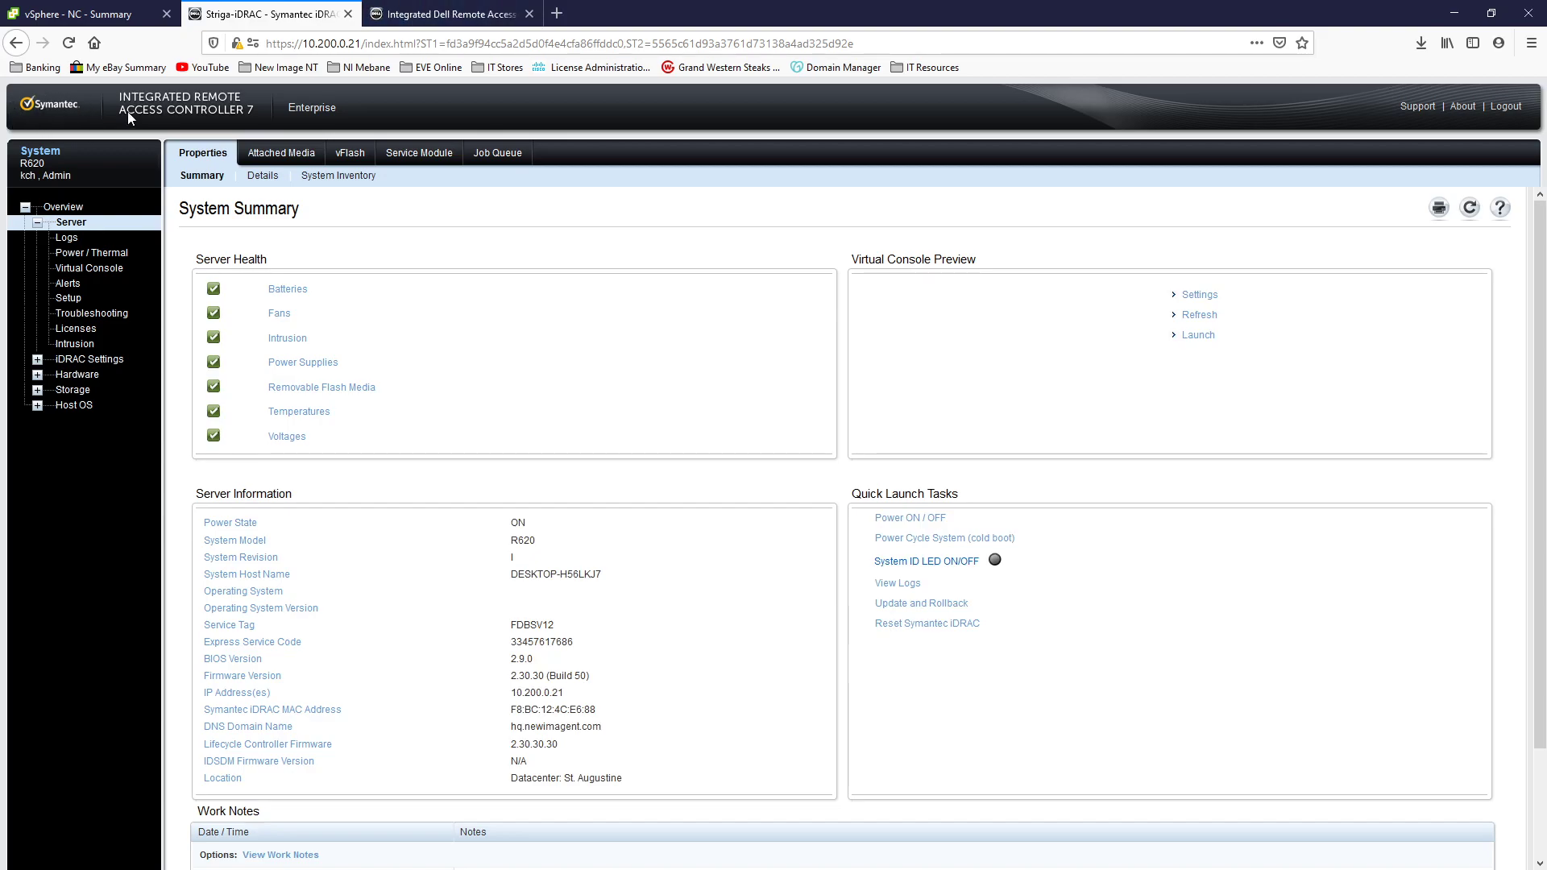
mouse_move(442, 95)
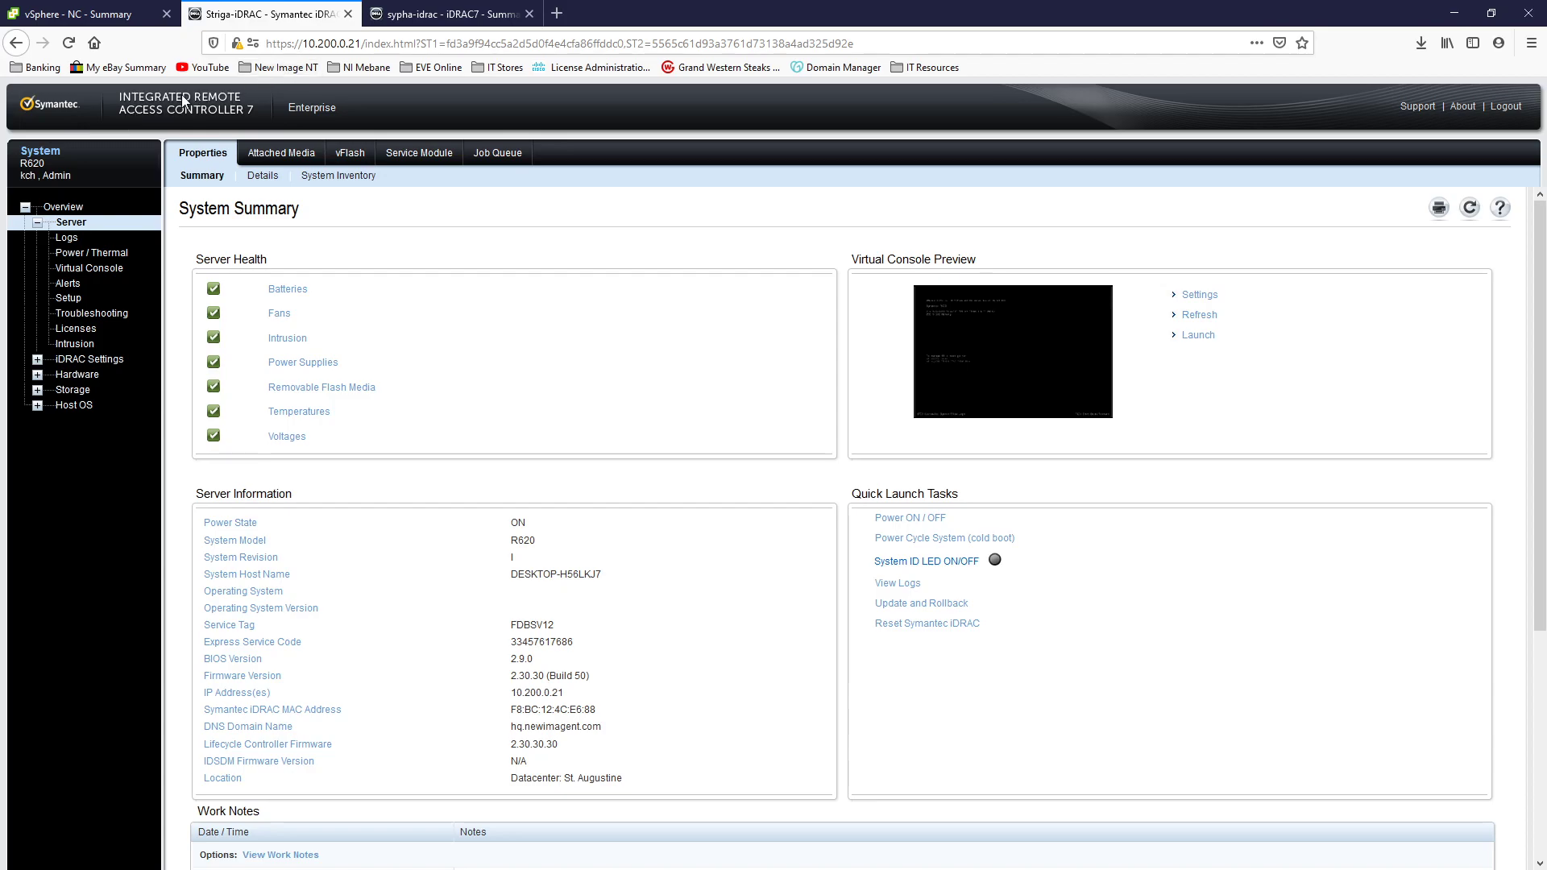
mouse_move(373, 334)
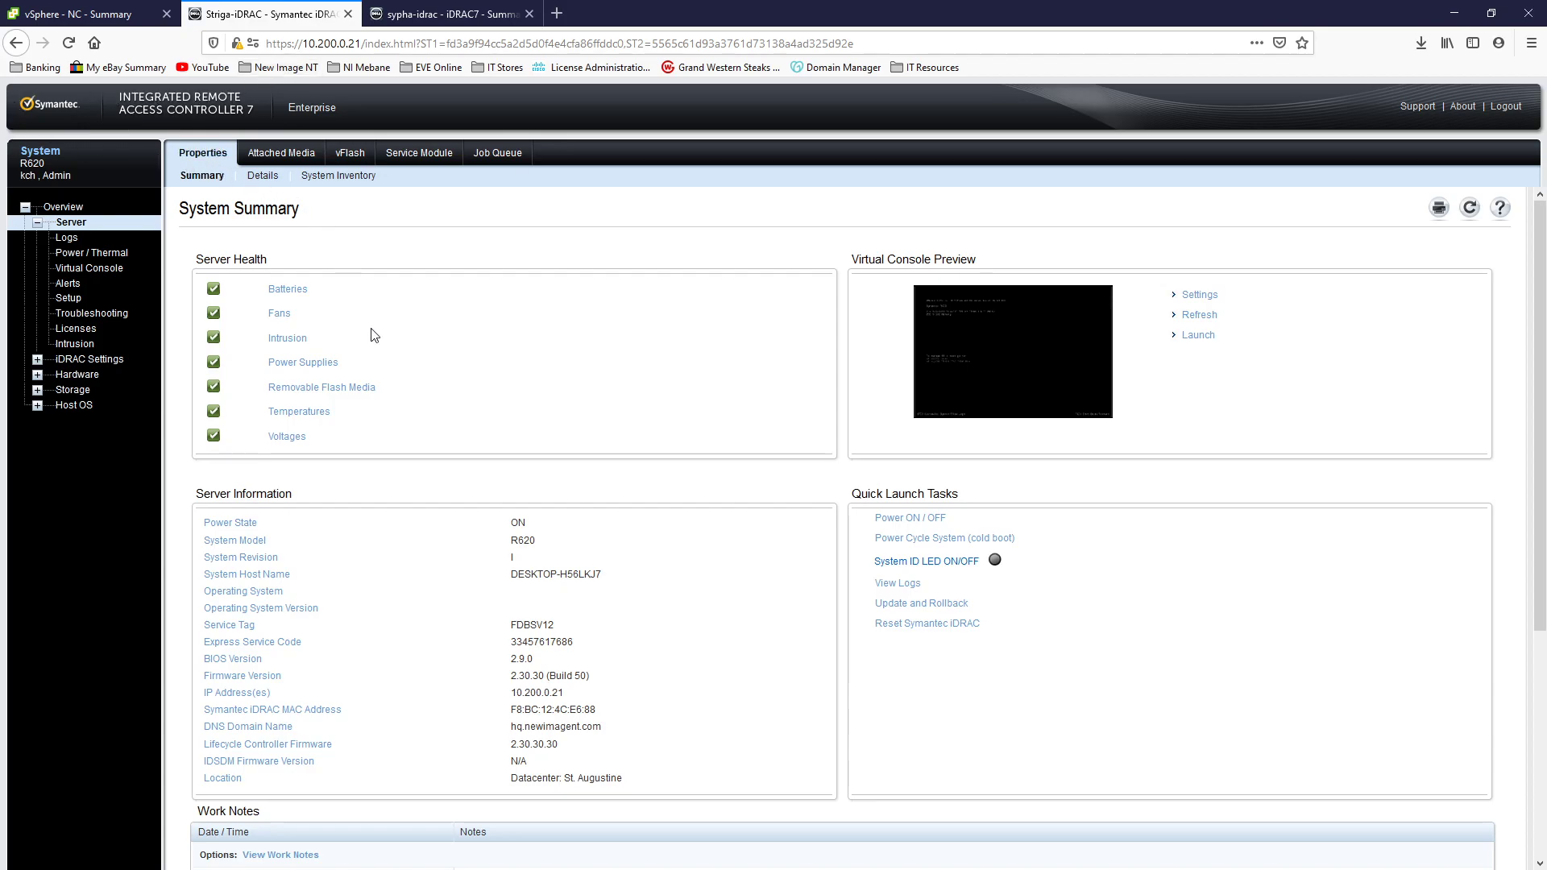
mouse_move(535, 705)
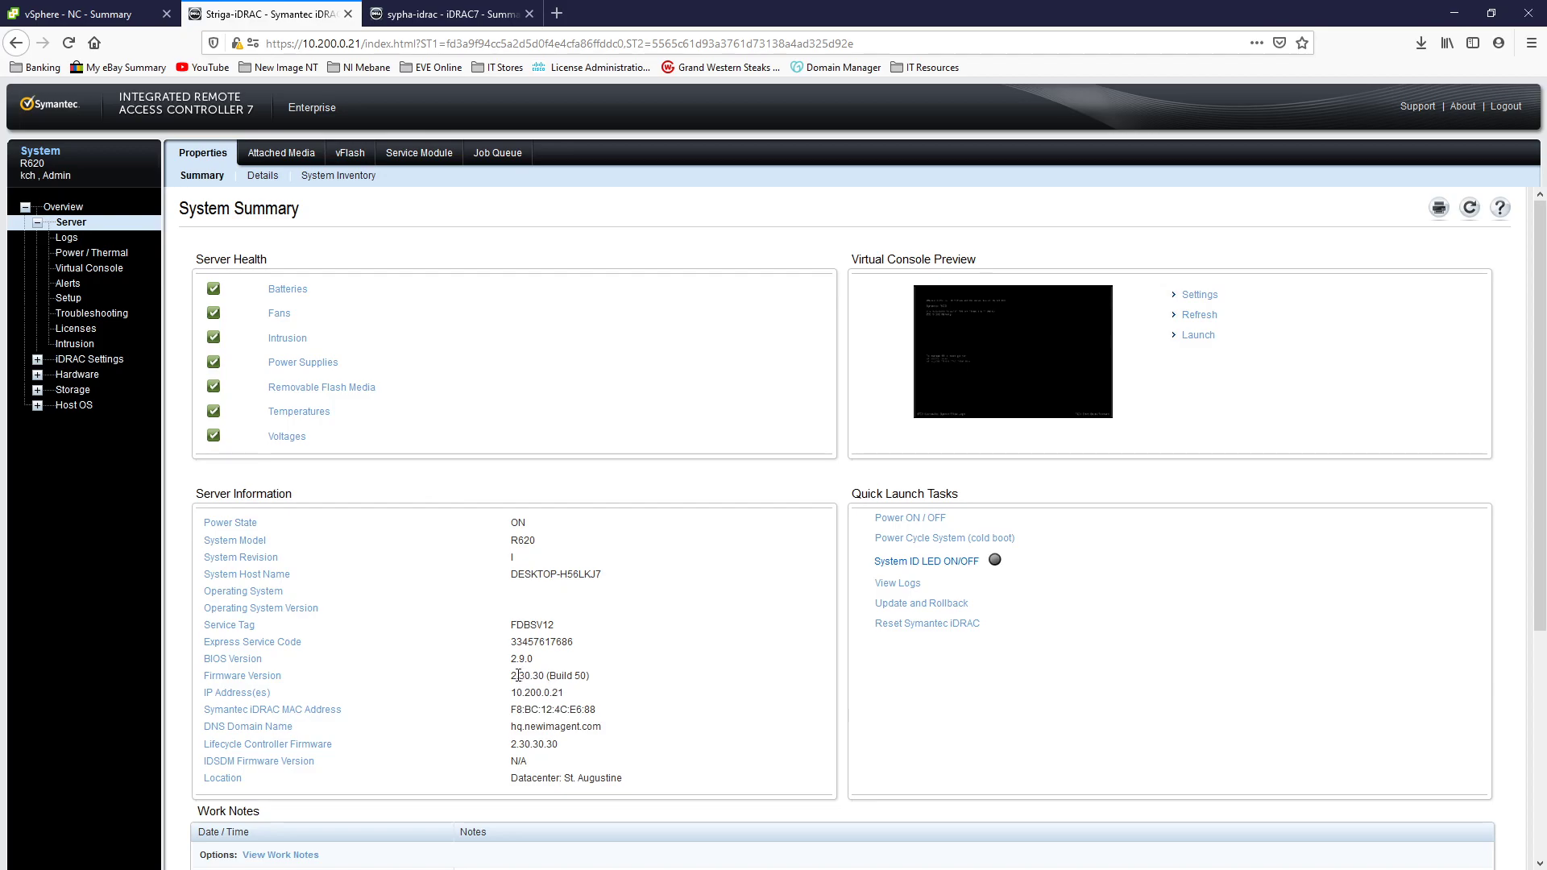
Step: Select the 10.200.0.21 firmware version and switch to the 10.200.0.20 summary
double_click(525, 675)
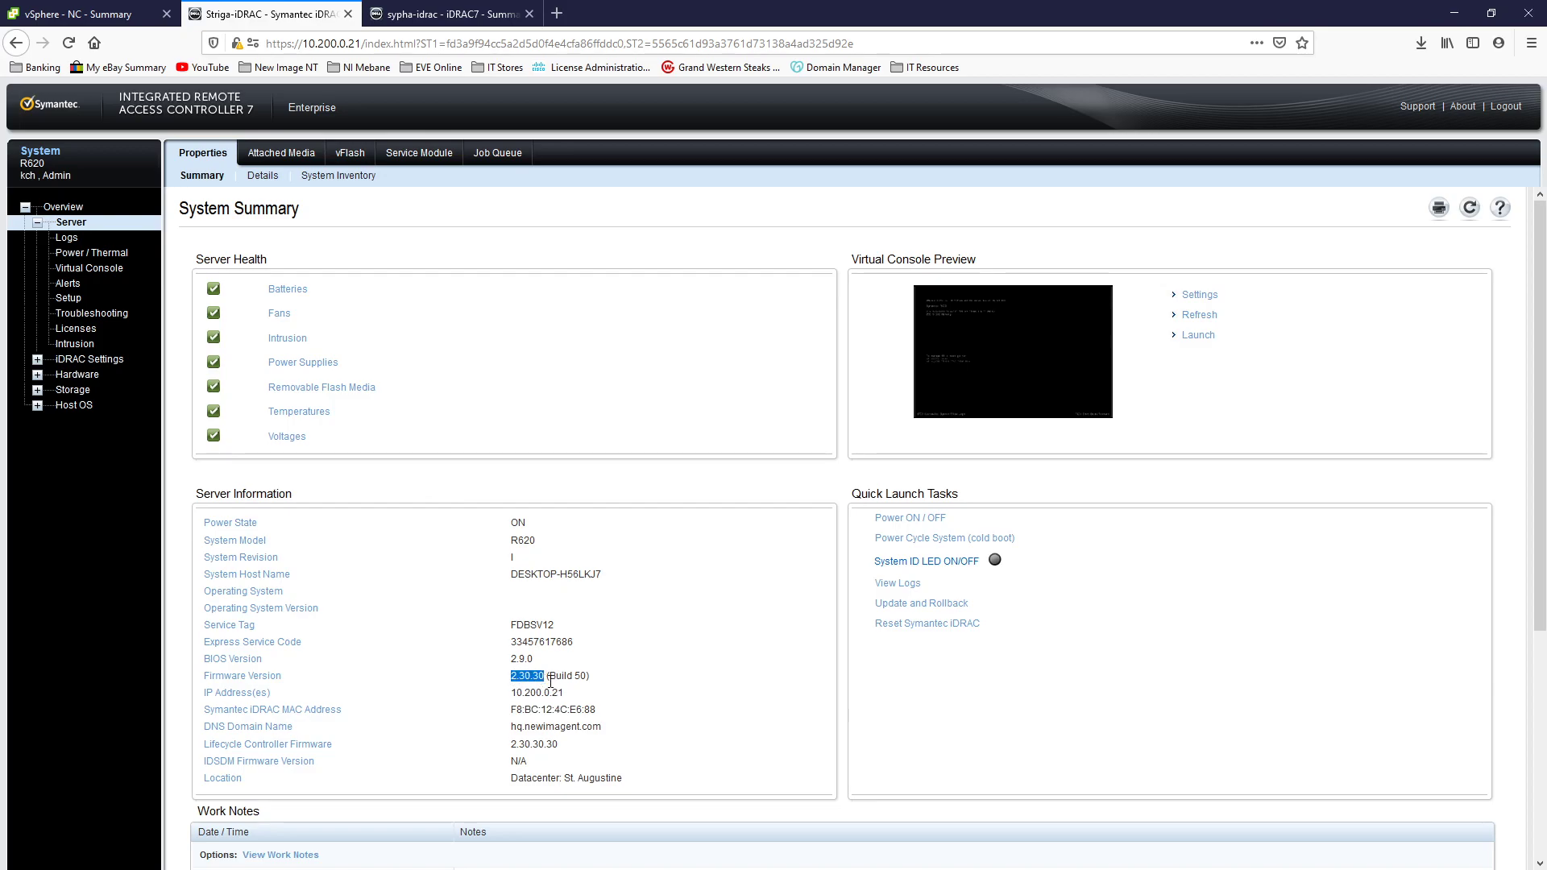
left_click(450, 12)
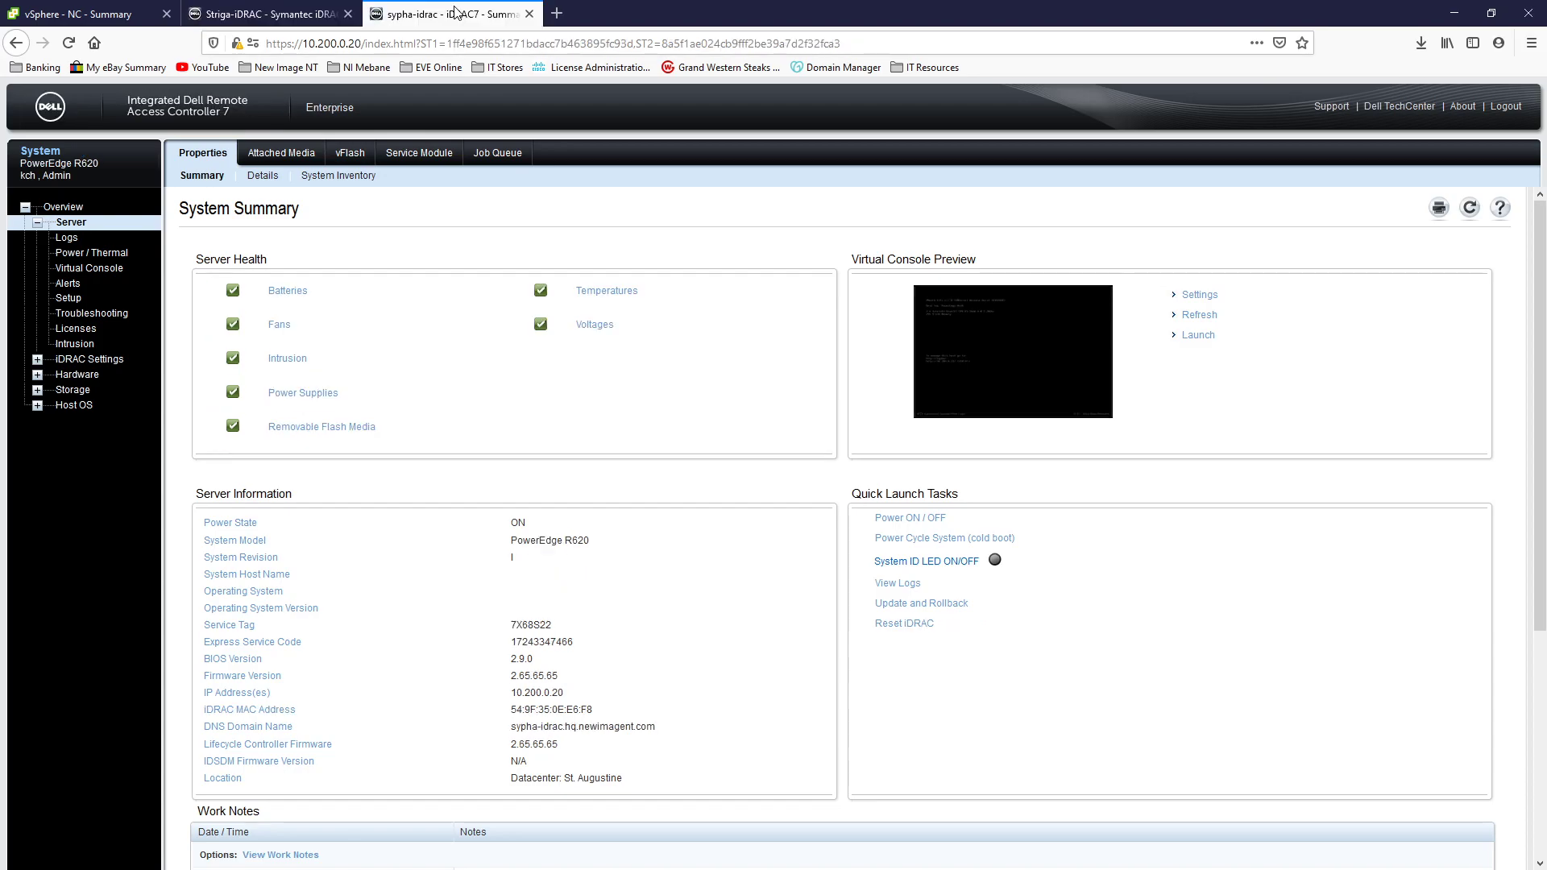
mouse_move(499, 710)
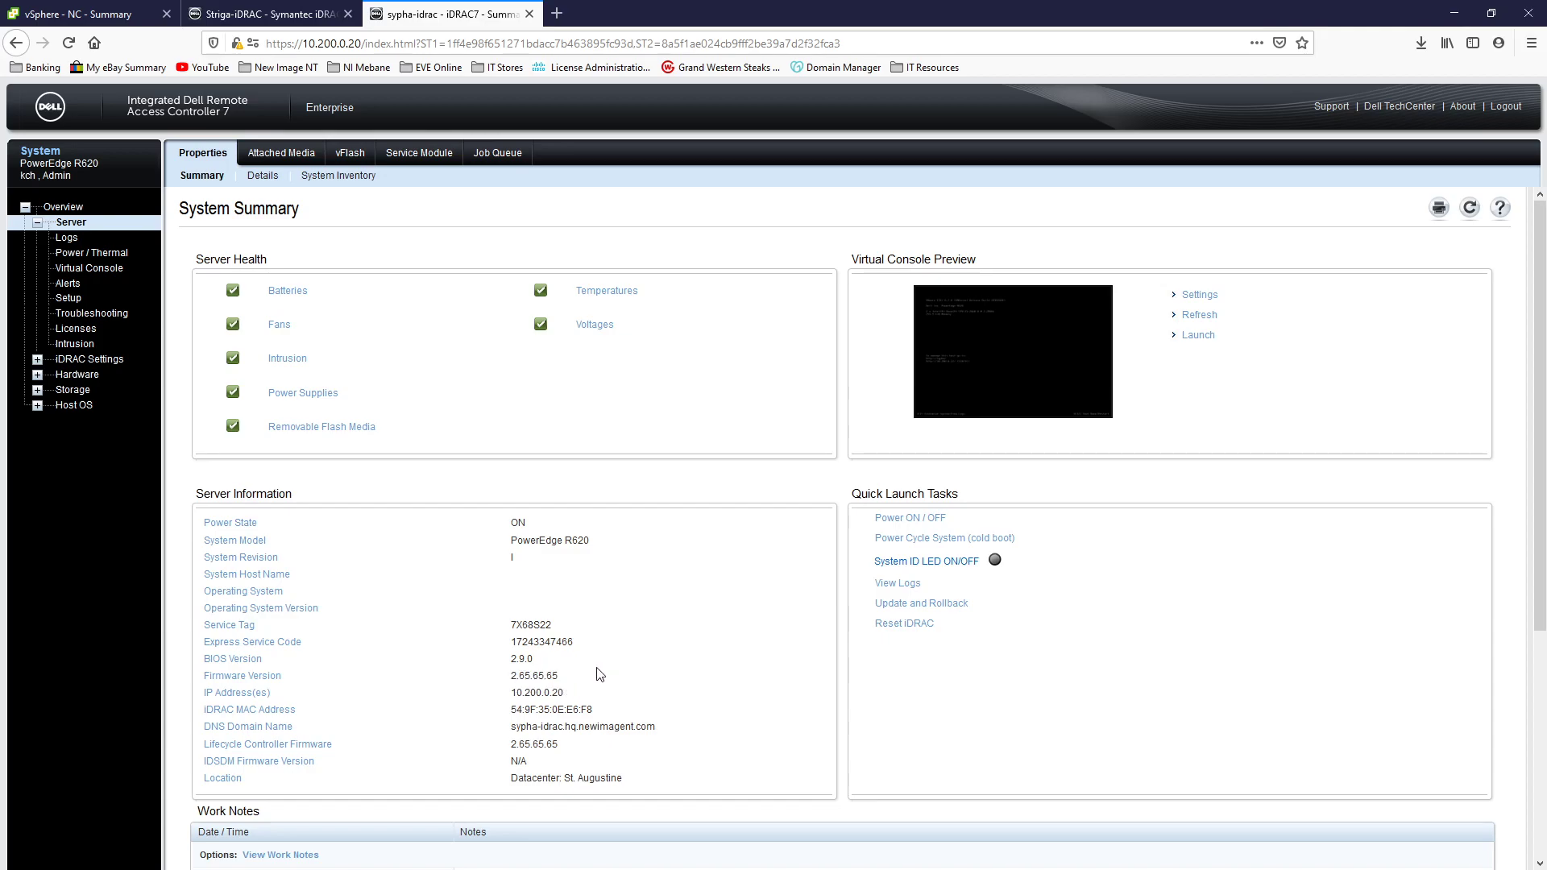
mouse_move(637, 385)
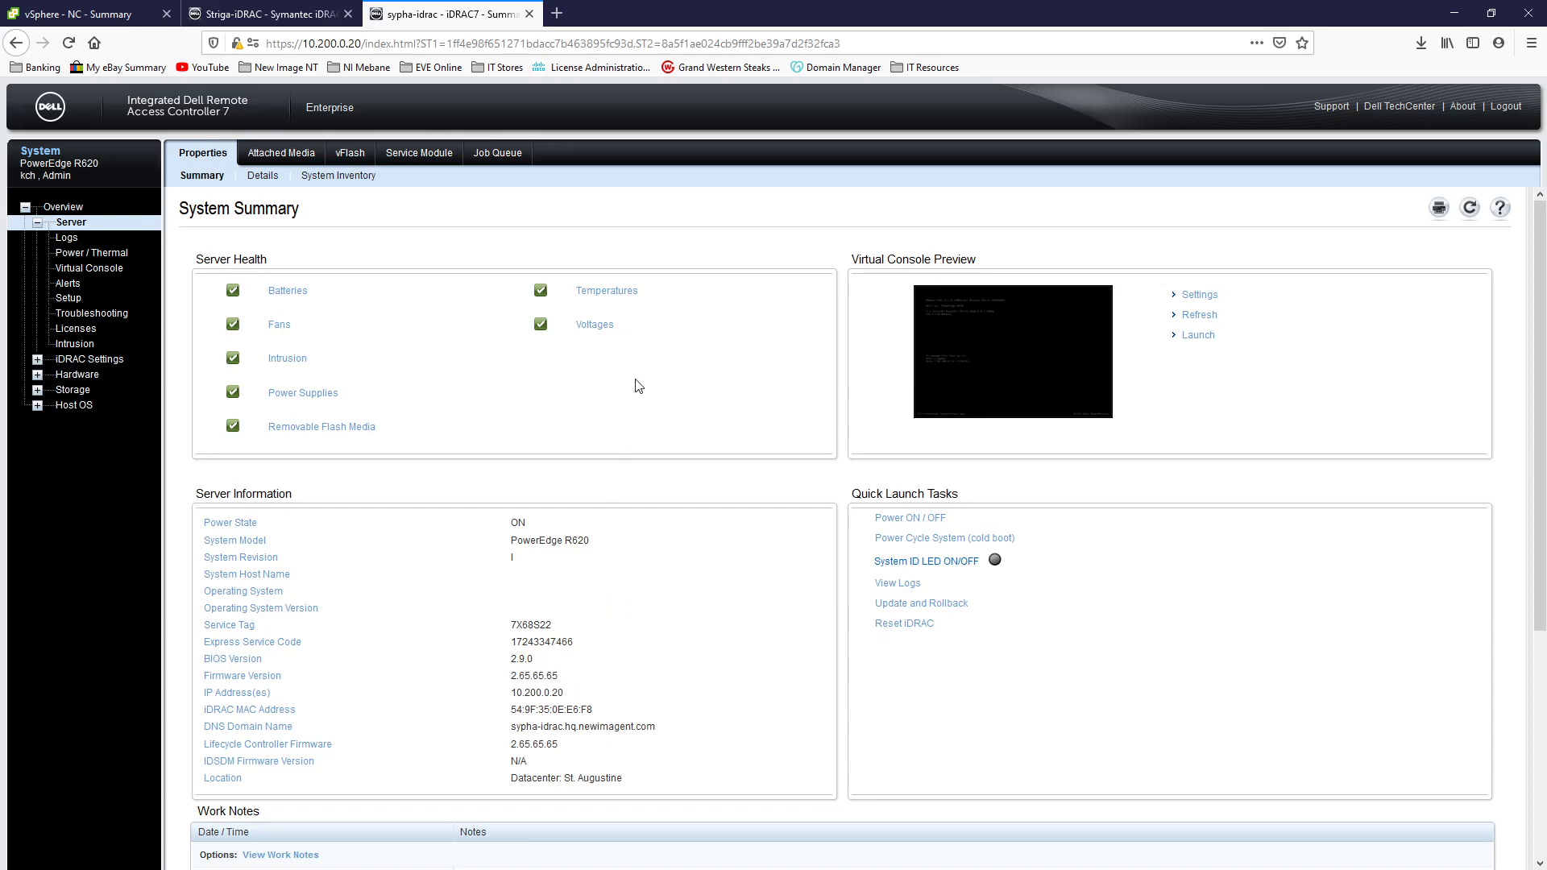
mouse_move(785, 83)
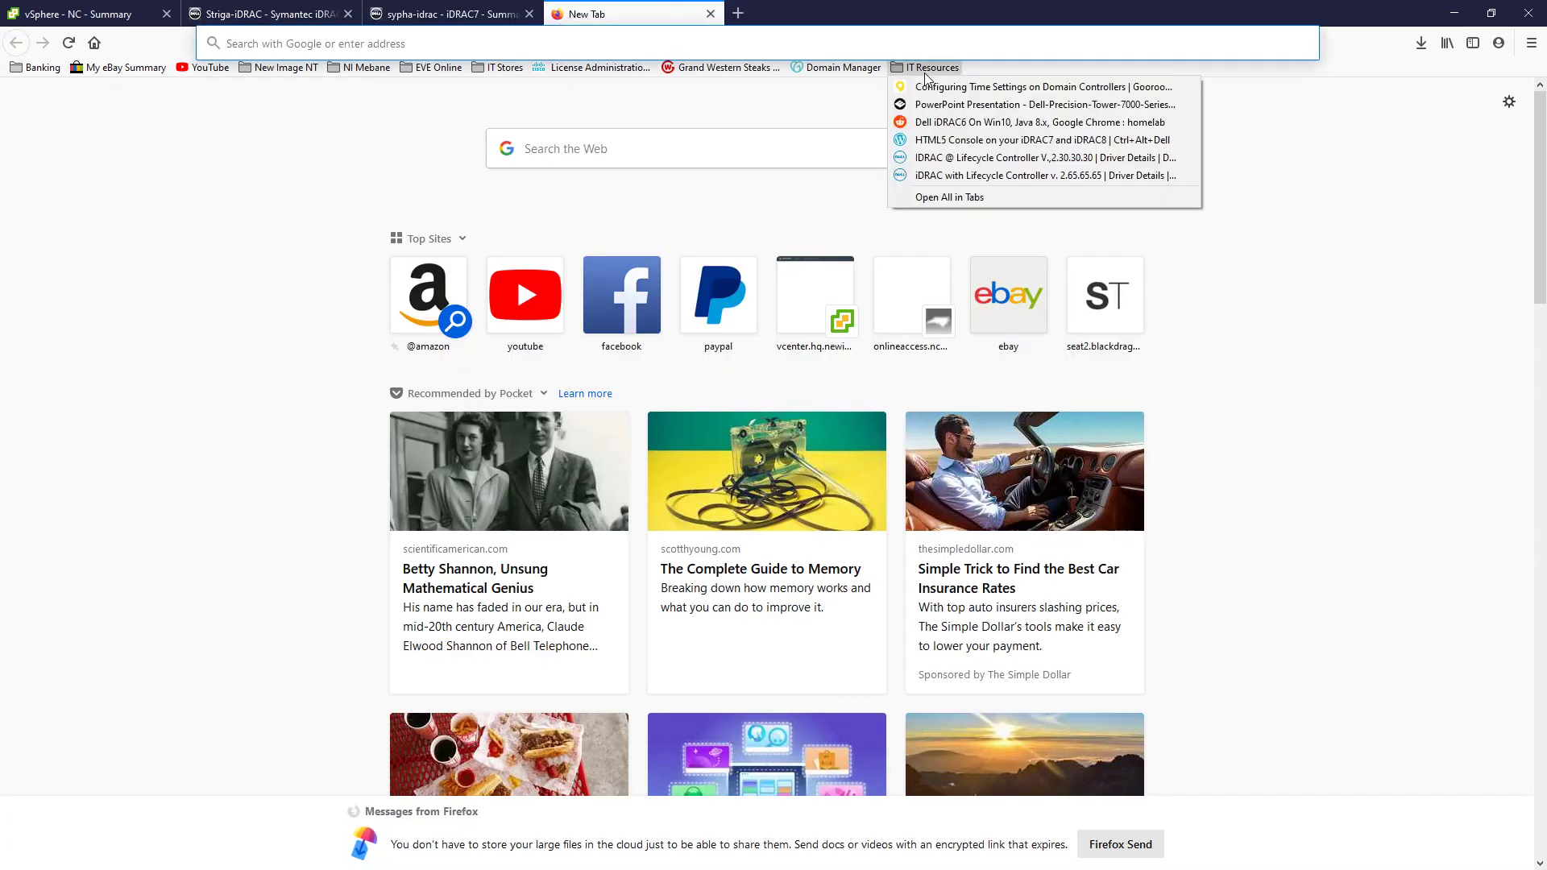
Step: View the iDRAC Lifecycle Controller 2.30.30.30 driver page down to its available formats
left_click(1034, 158)
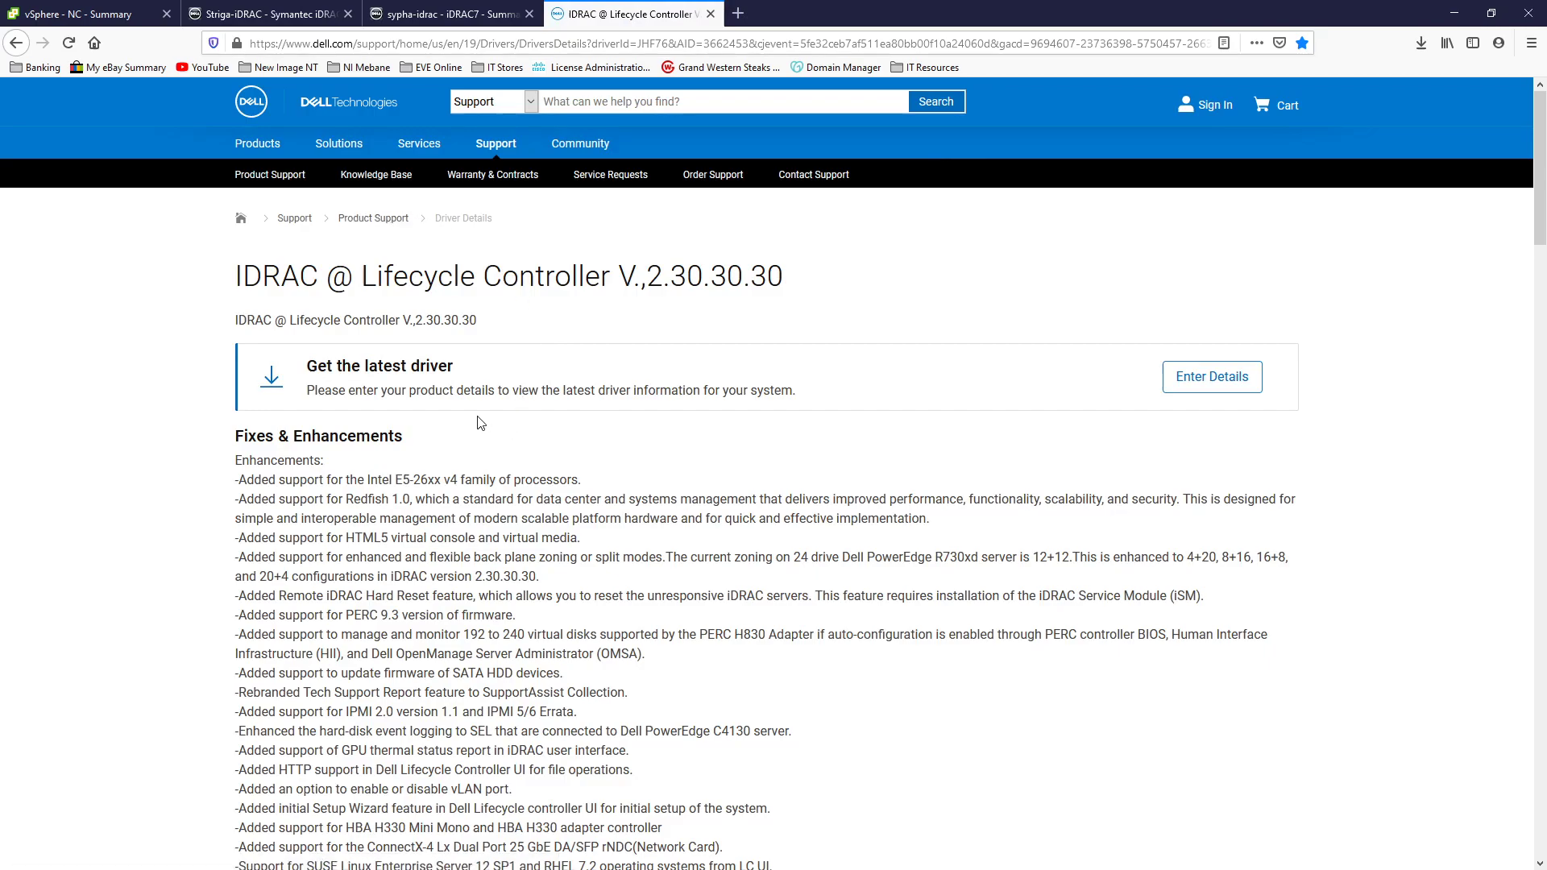
scroll("down", 3)
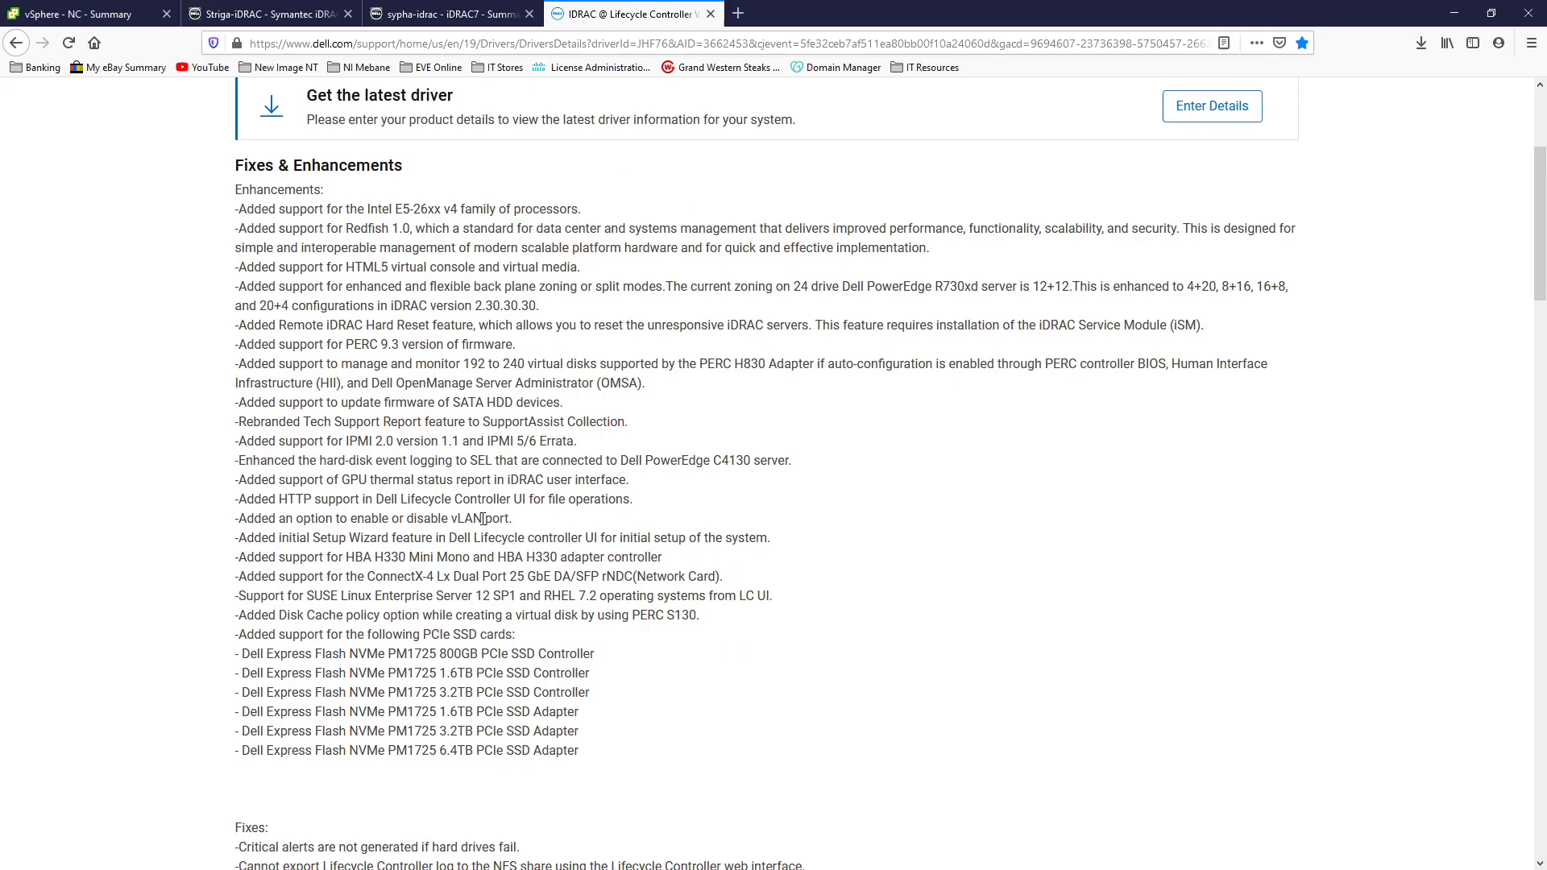
scroll("down", 3)
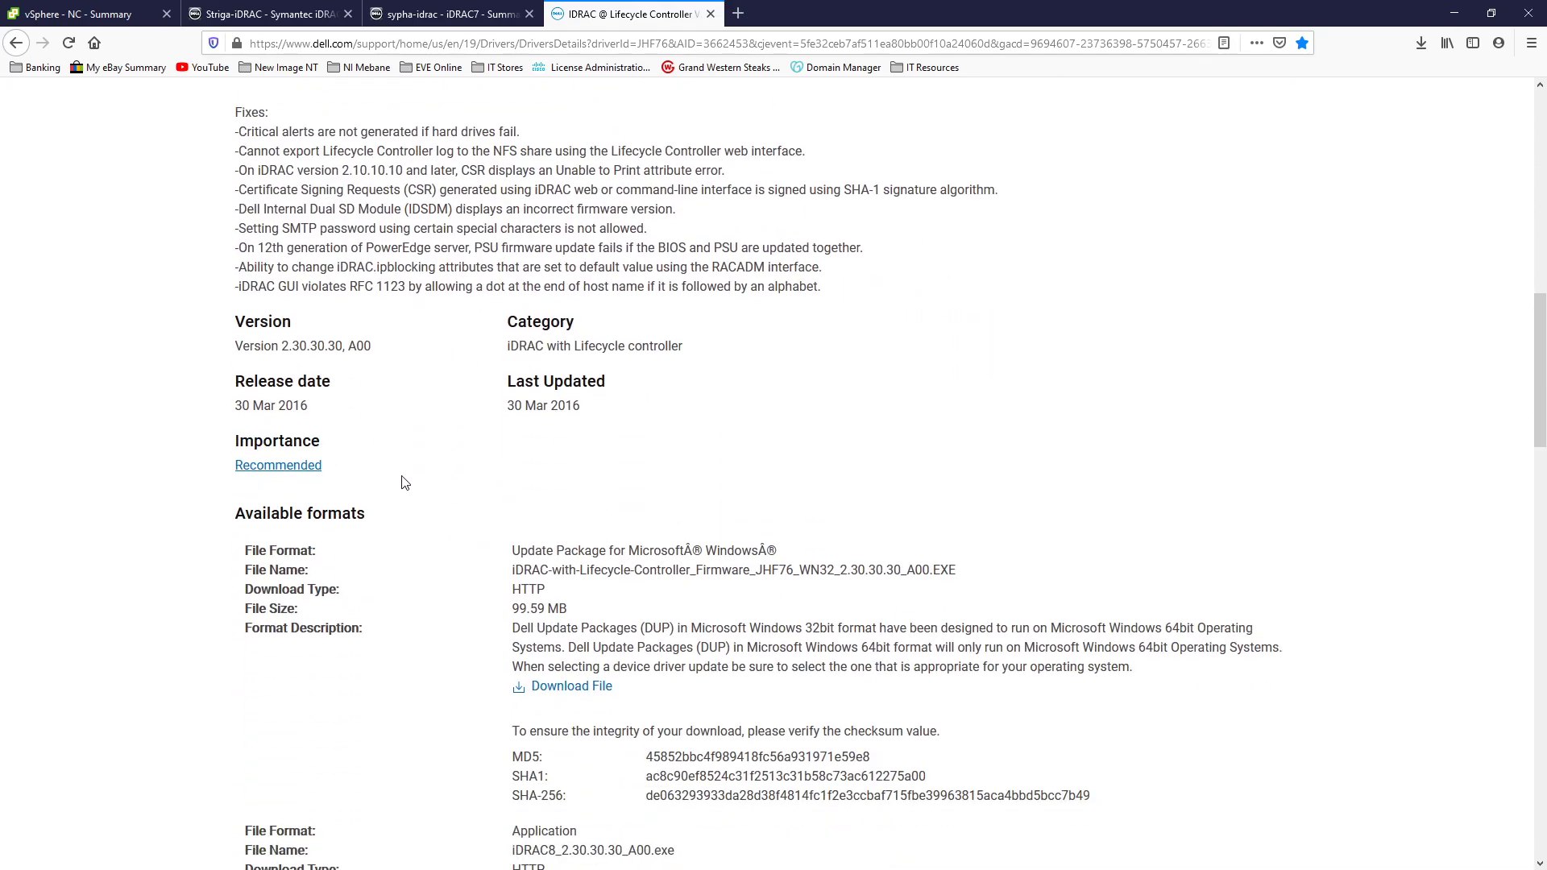
scroll("down", 3)
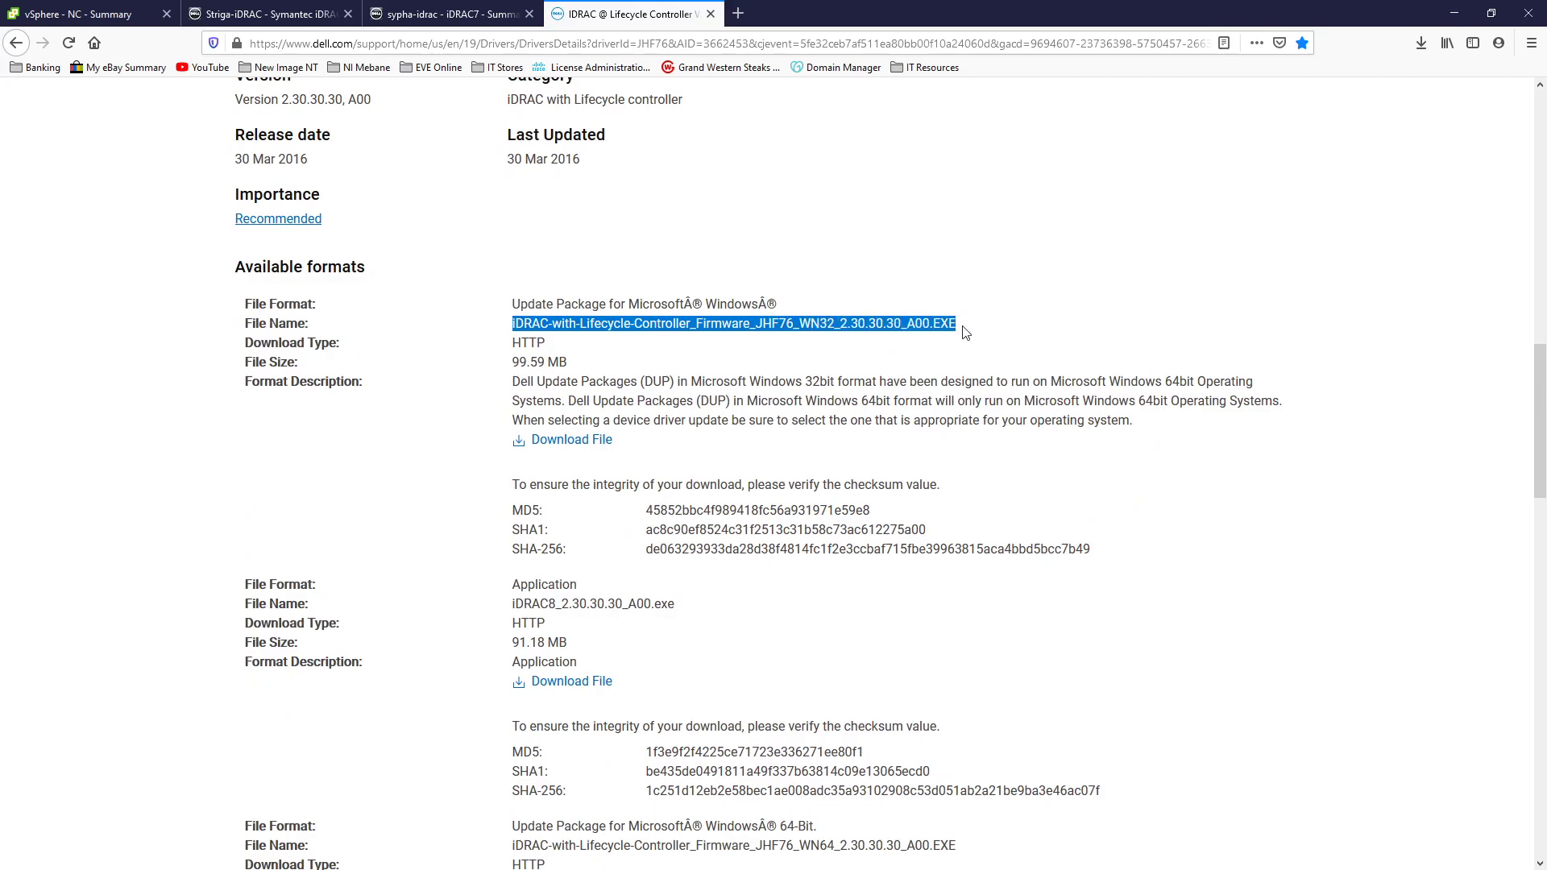
mouse_move(575, 449)
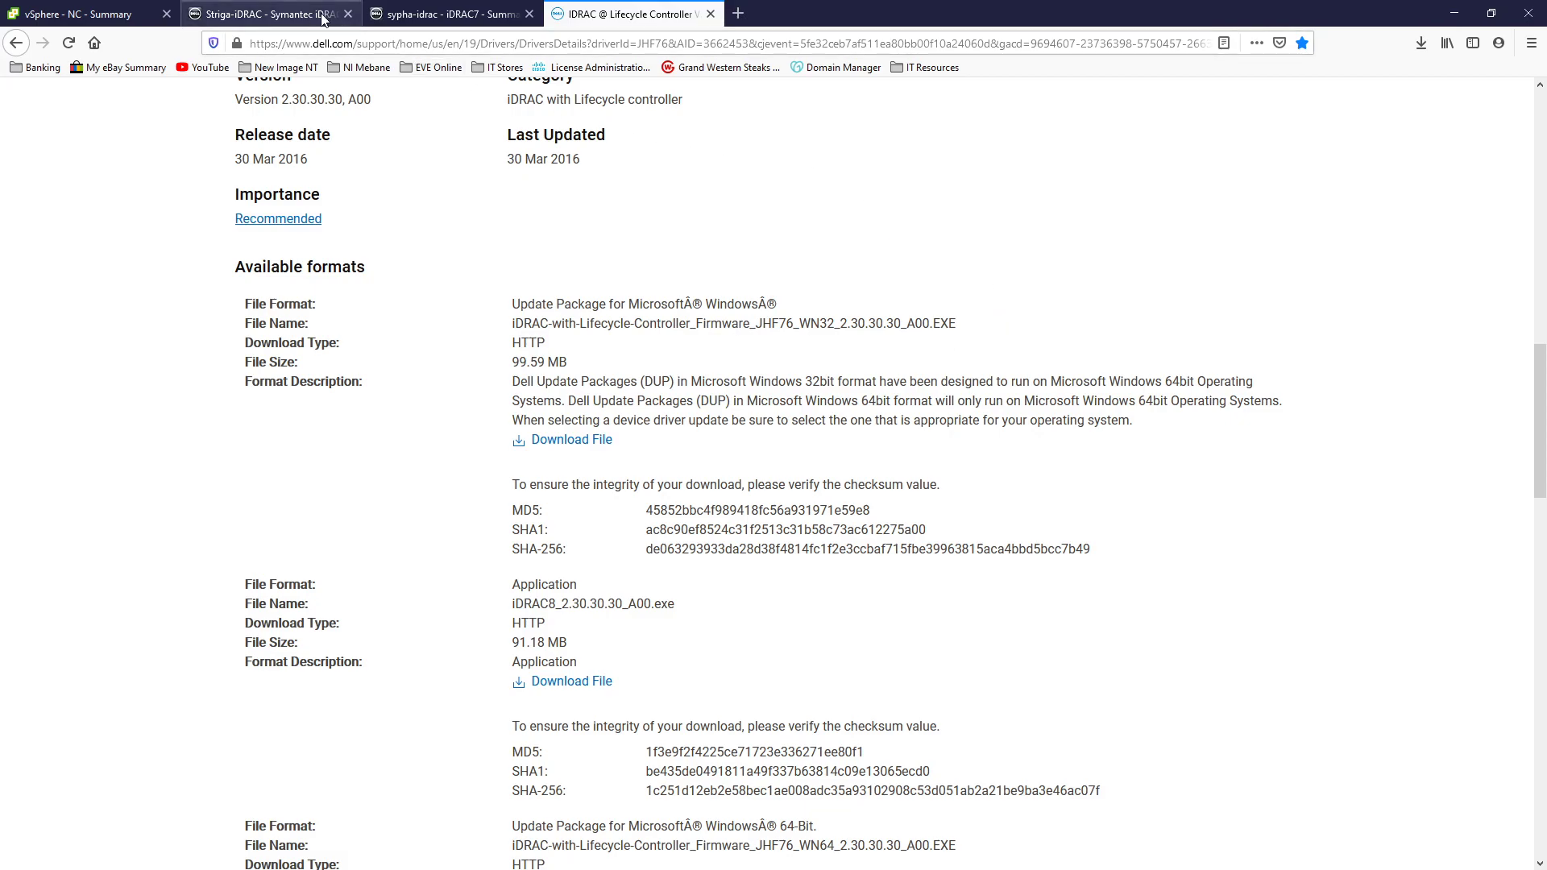
Step: Visit Firmware Update, cancel the local file chooser, and go to Virtual Console settings
left_click(449, 15)
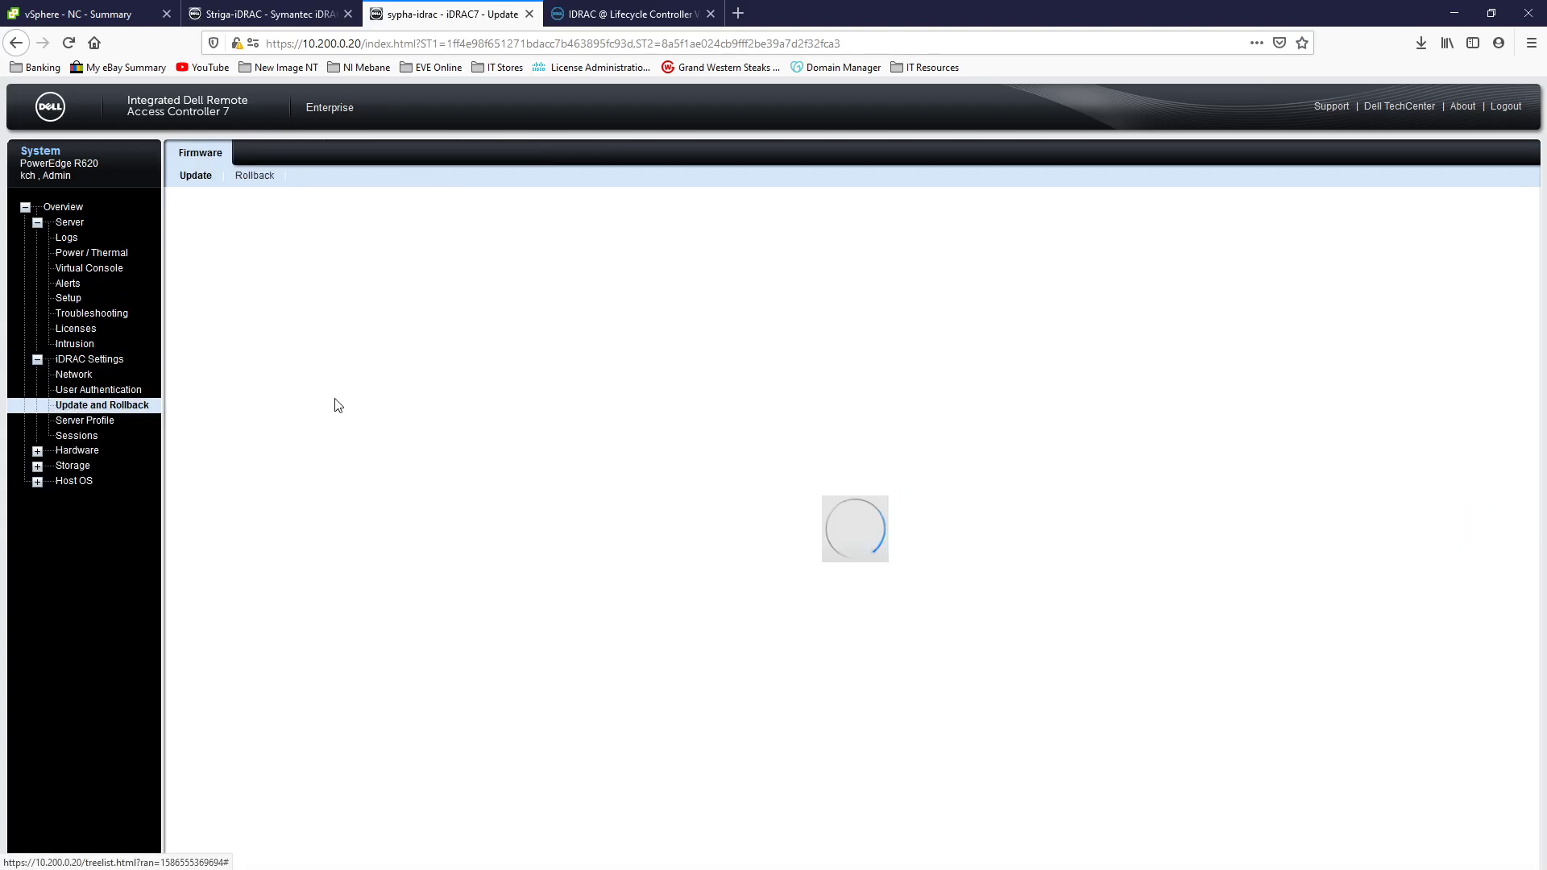
left_click(630, 15)
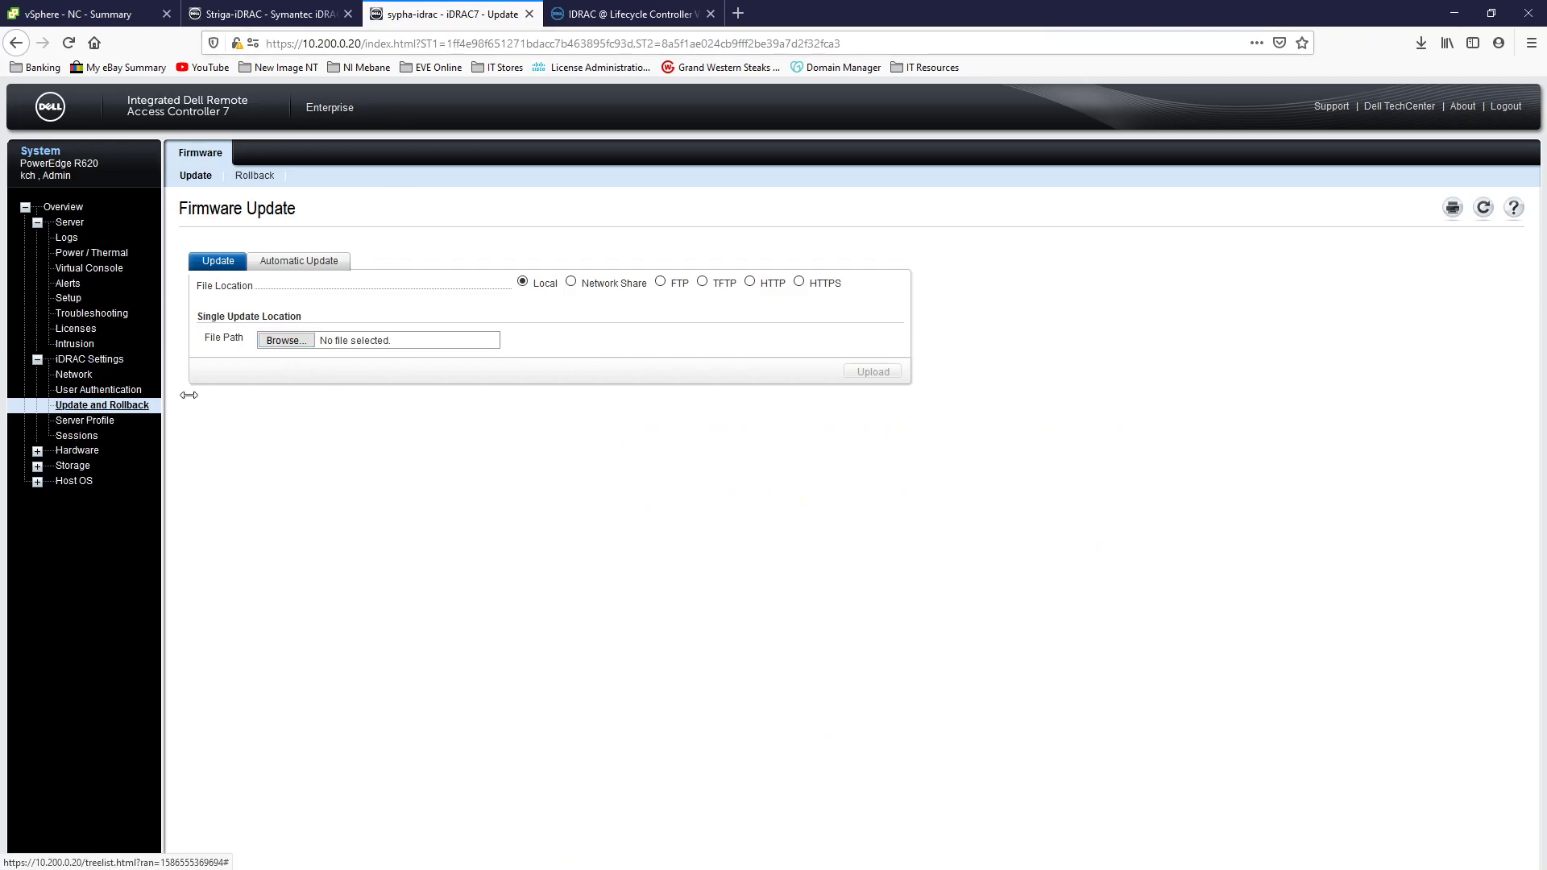
left_click(285, 340)
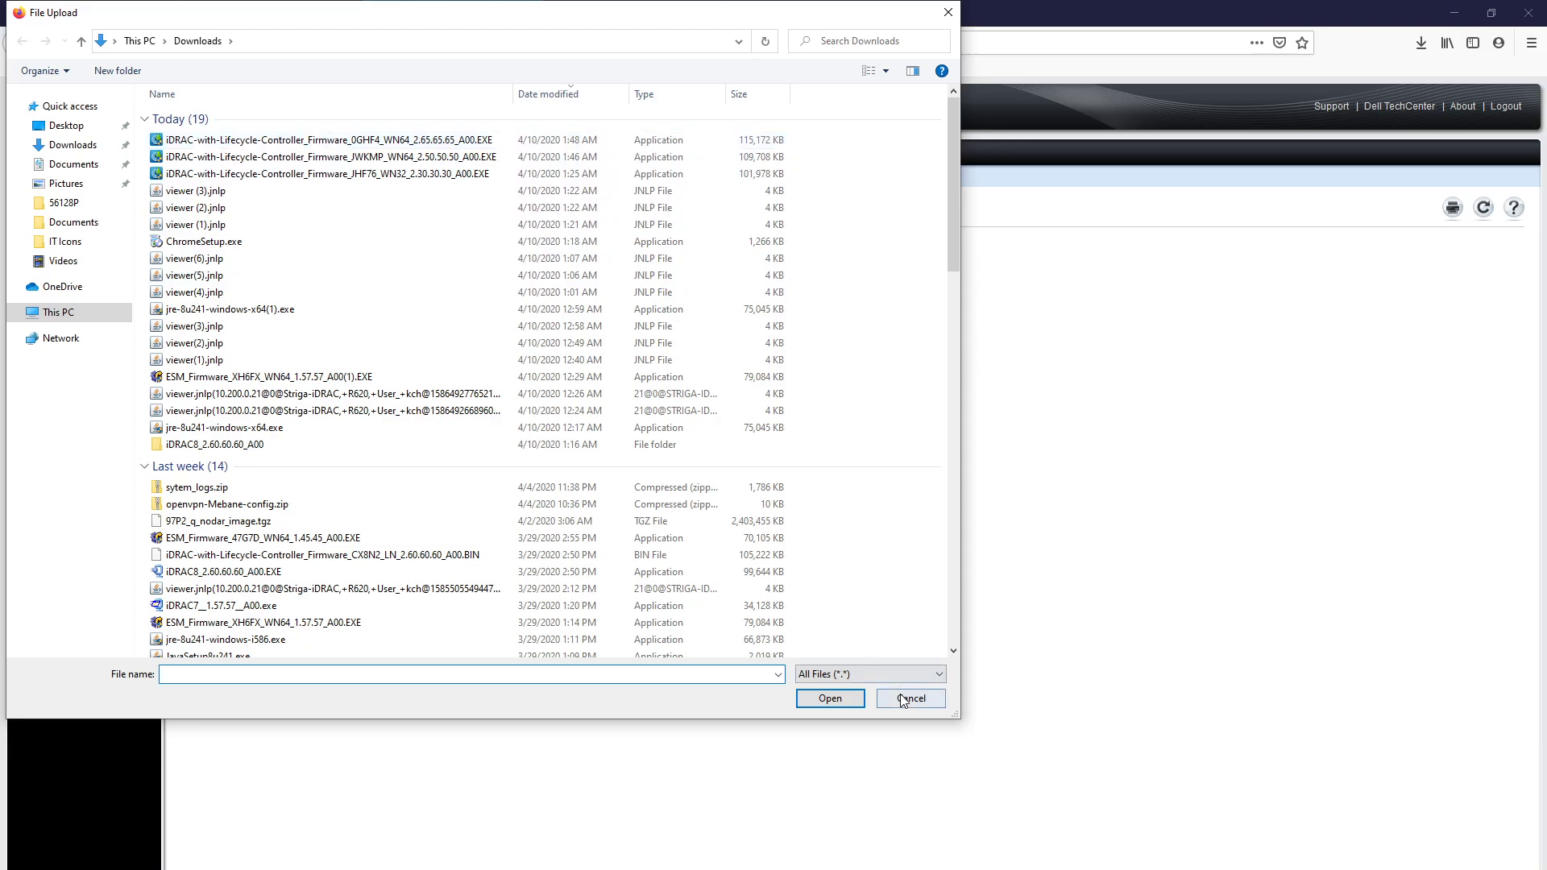
left_click(909, 698)
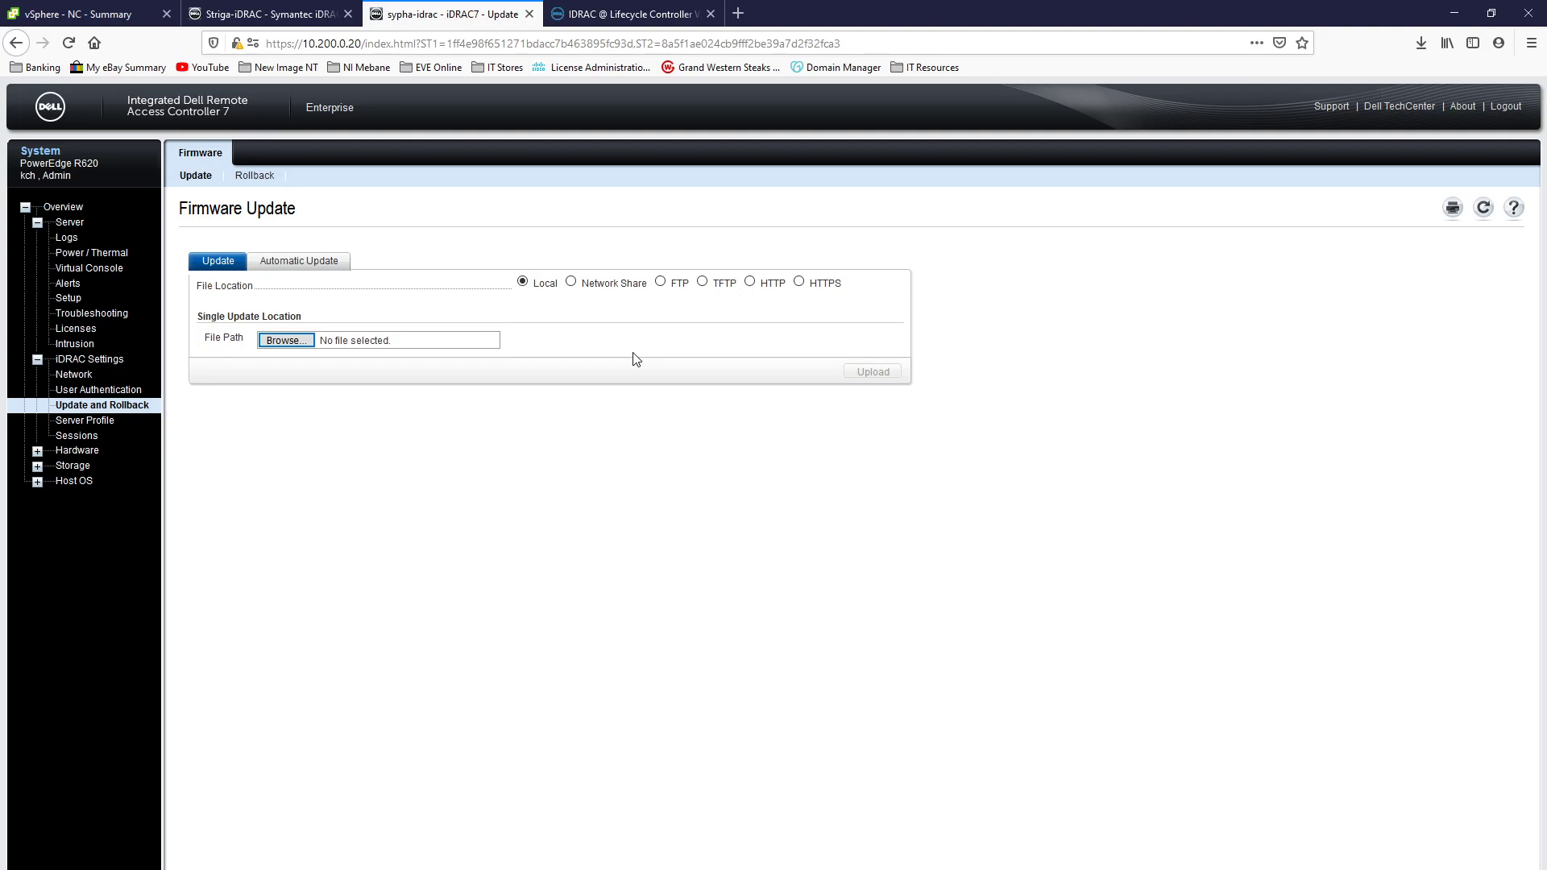
mouse_move(631, 381)
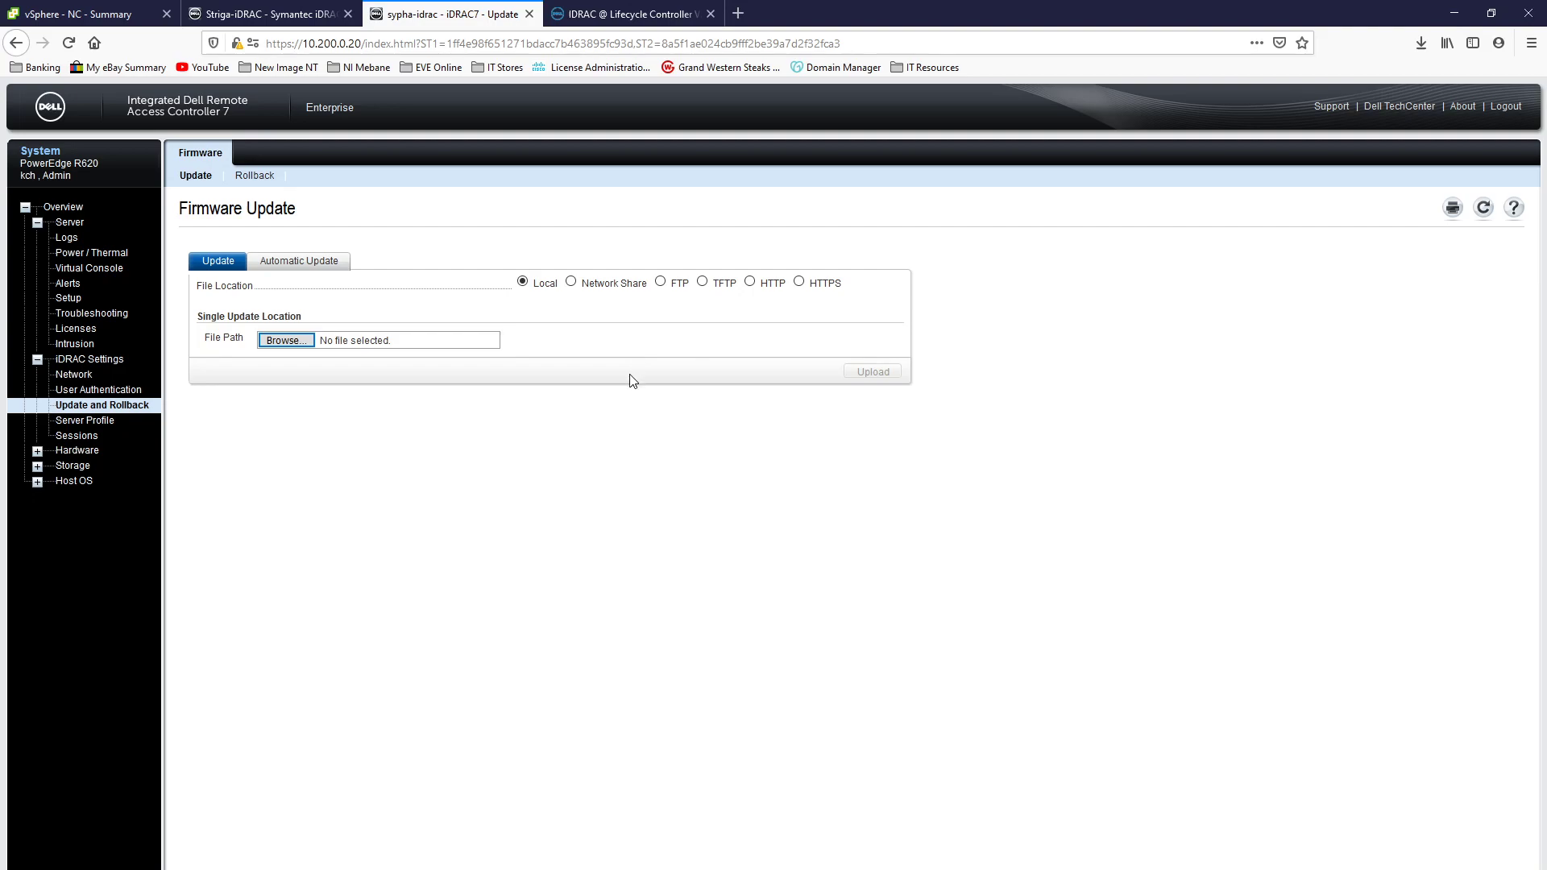
left_click(89, 268)
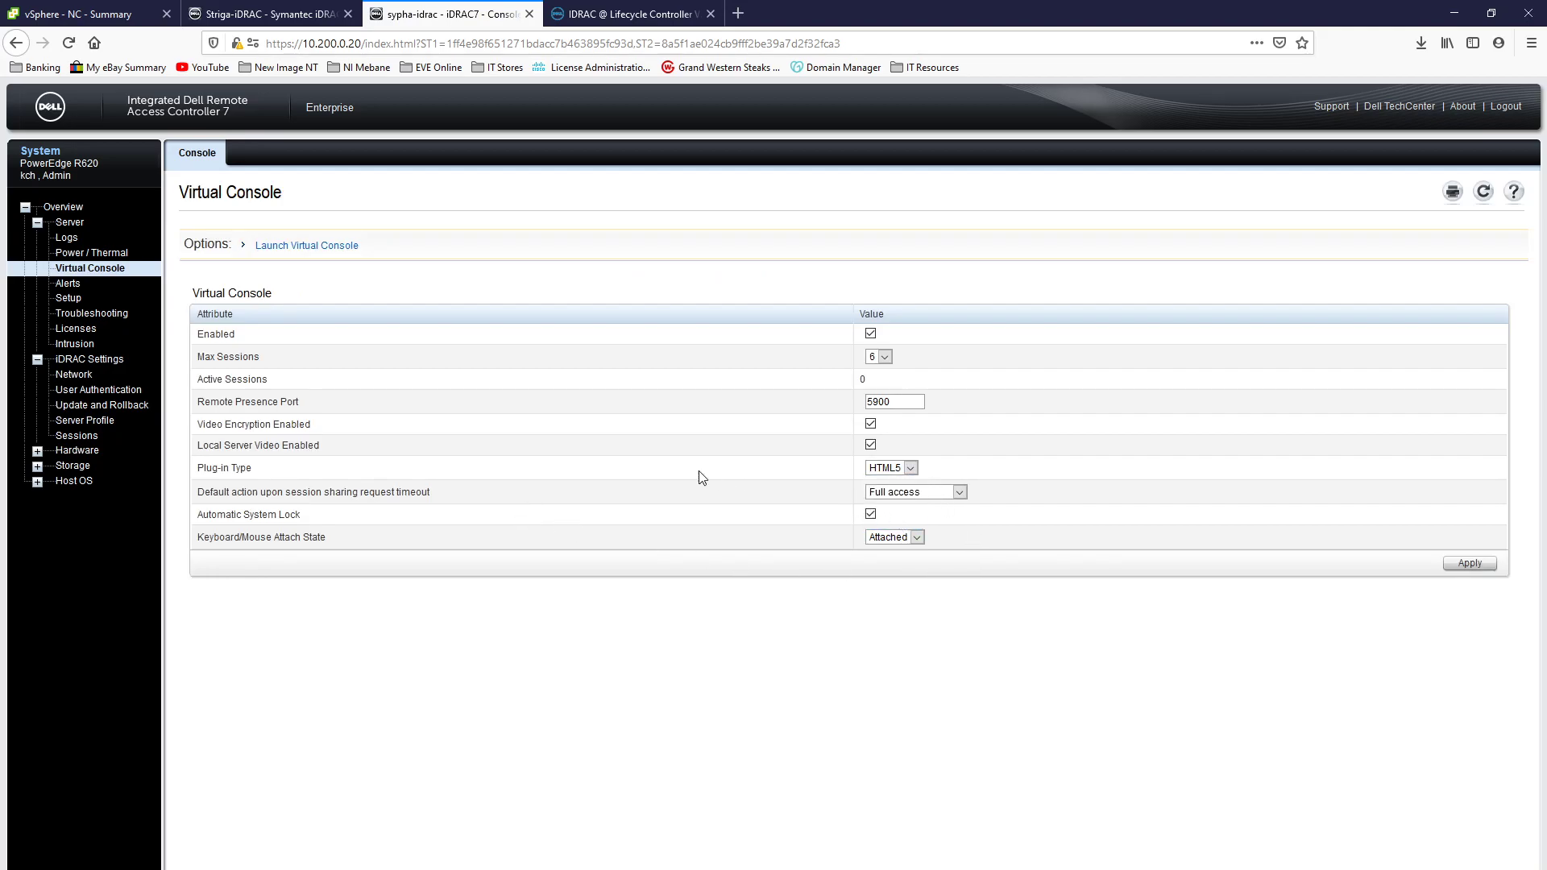
mouse_move(1020, 466)
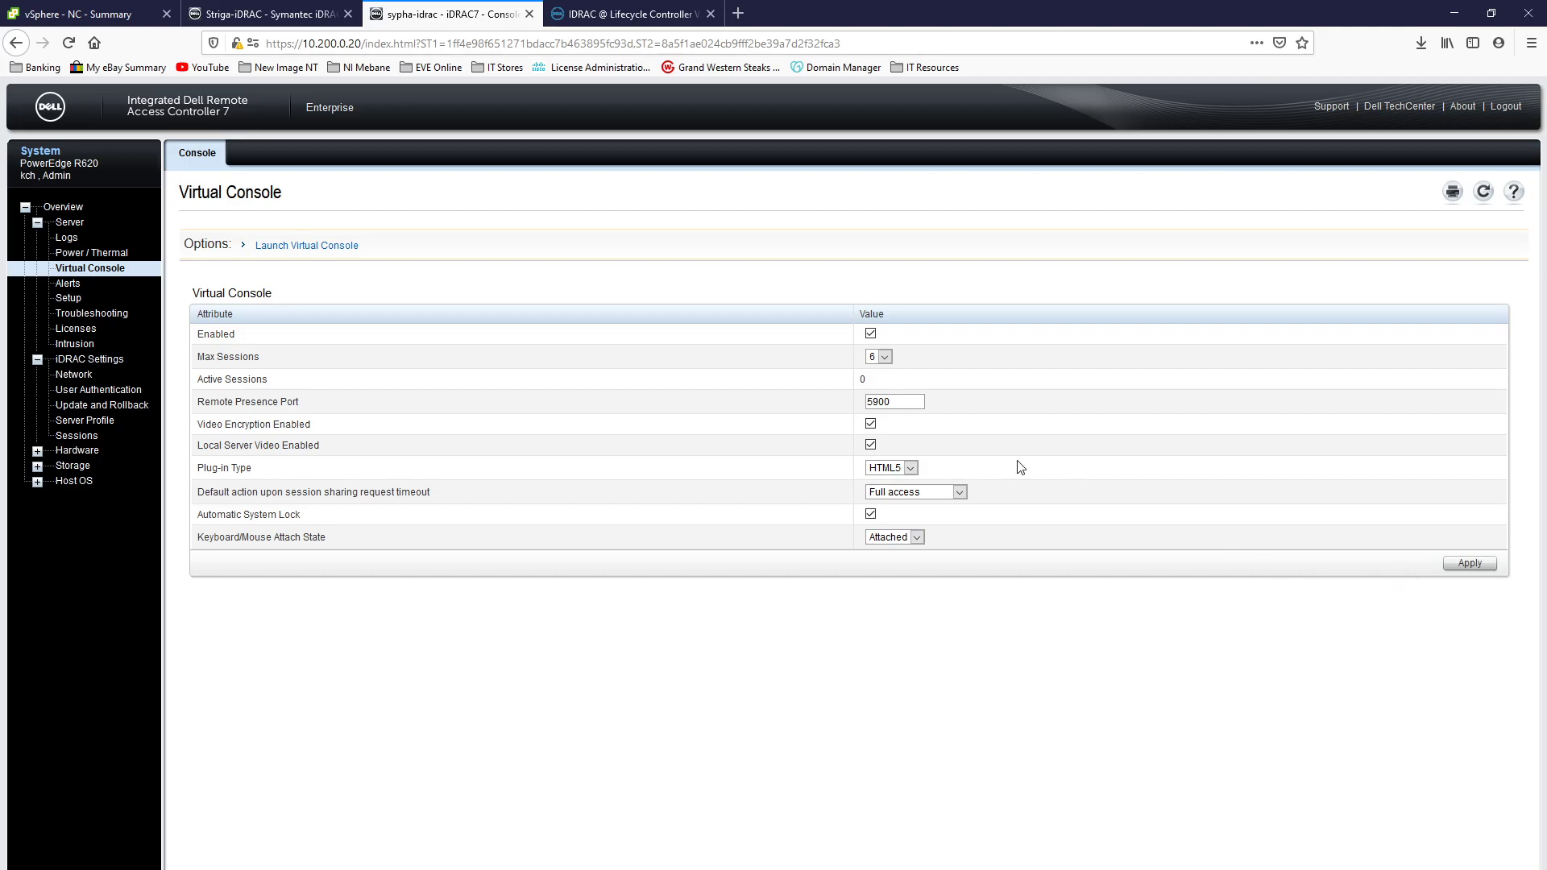
left_click(306, 245)
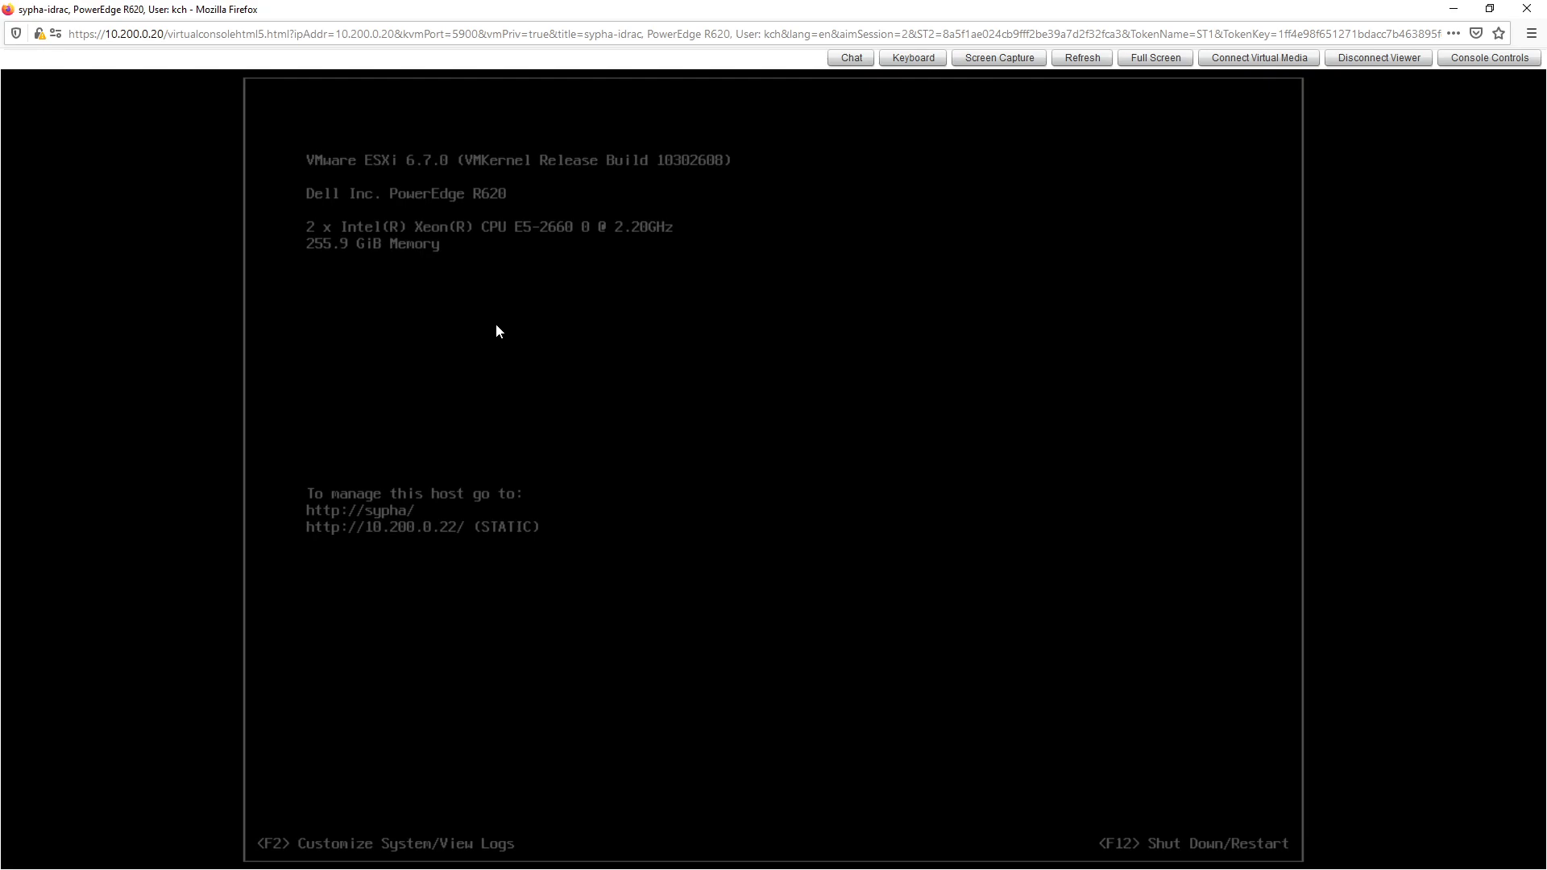
mouse_move(1143, 257)
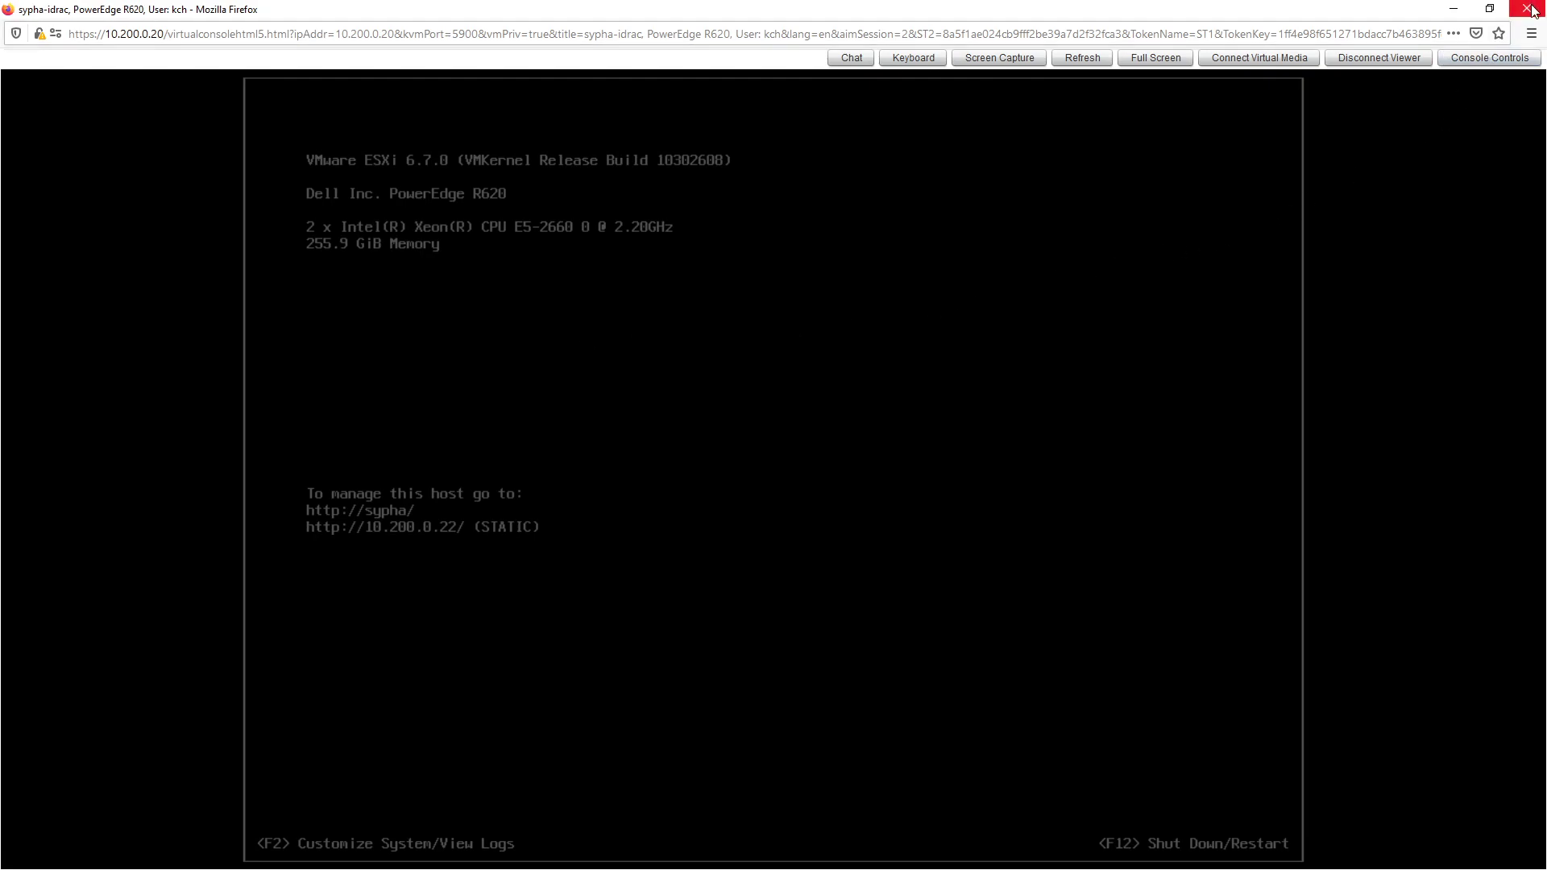
mouse_move(1533, 10)
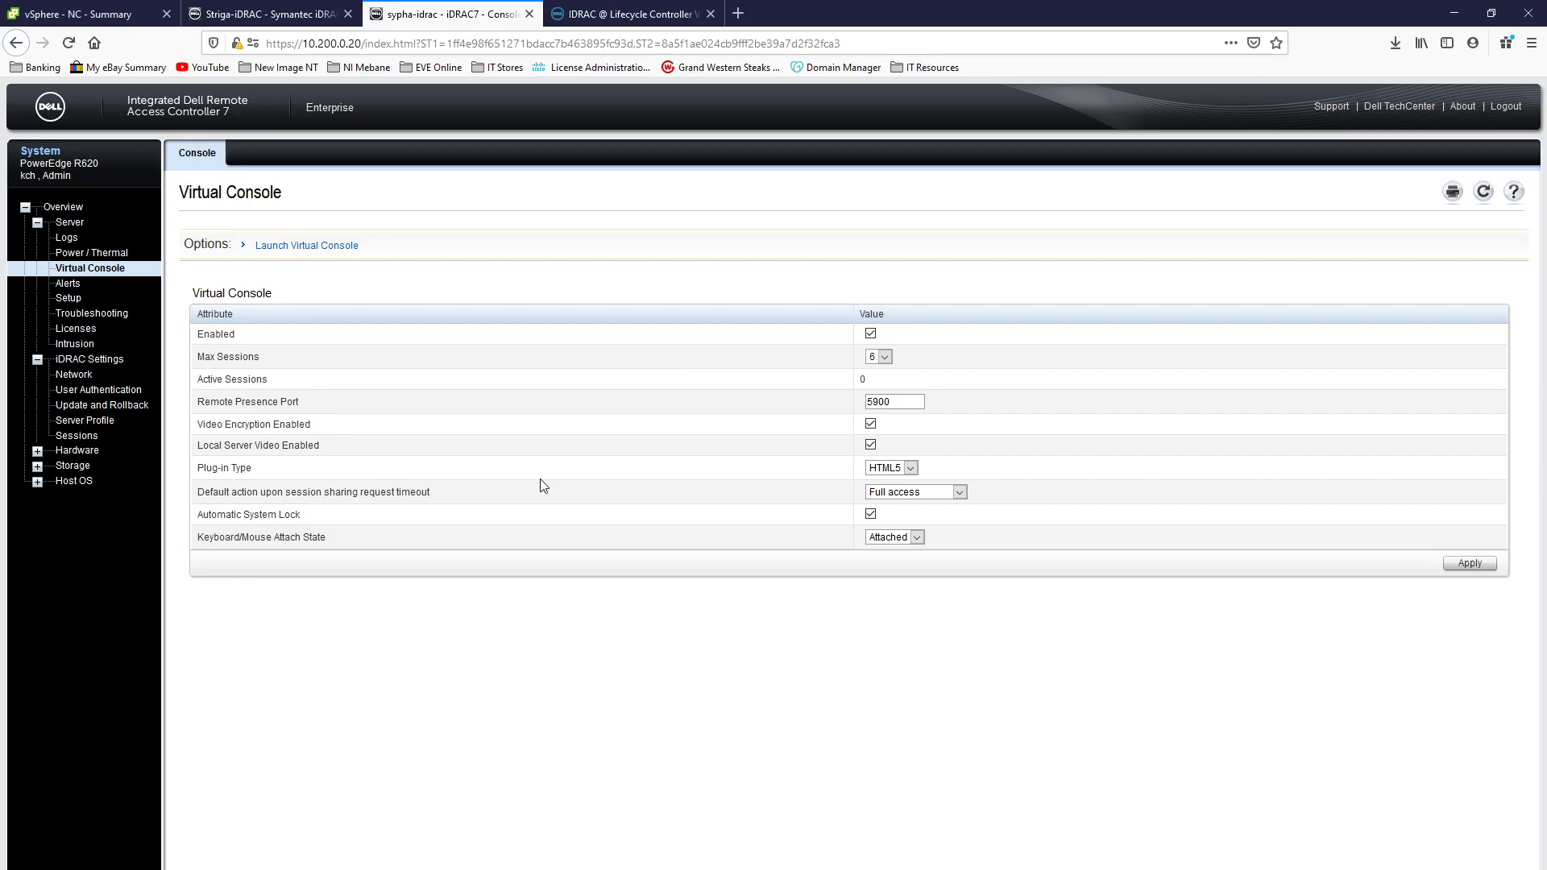
mouse_move(340, 330)
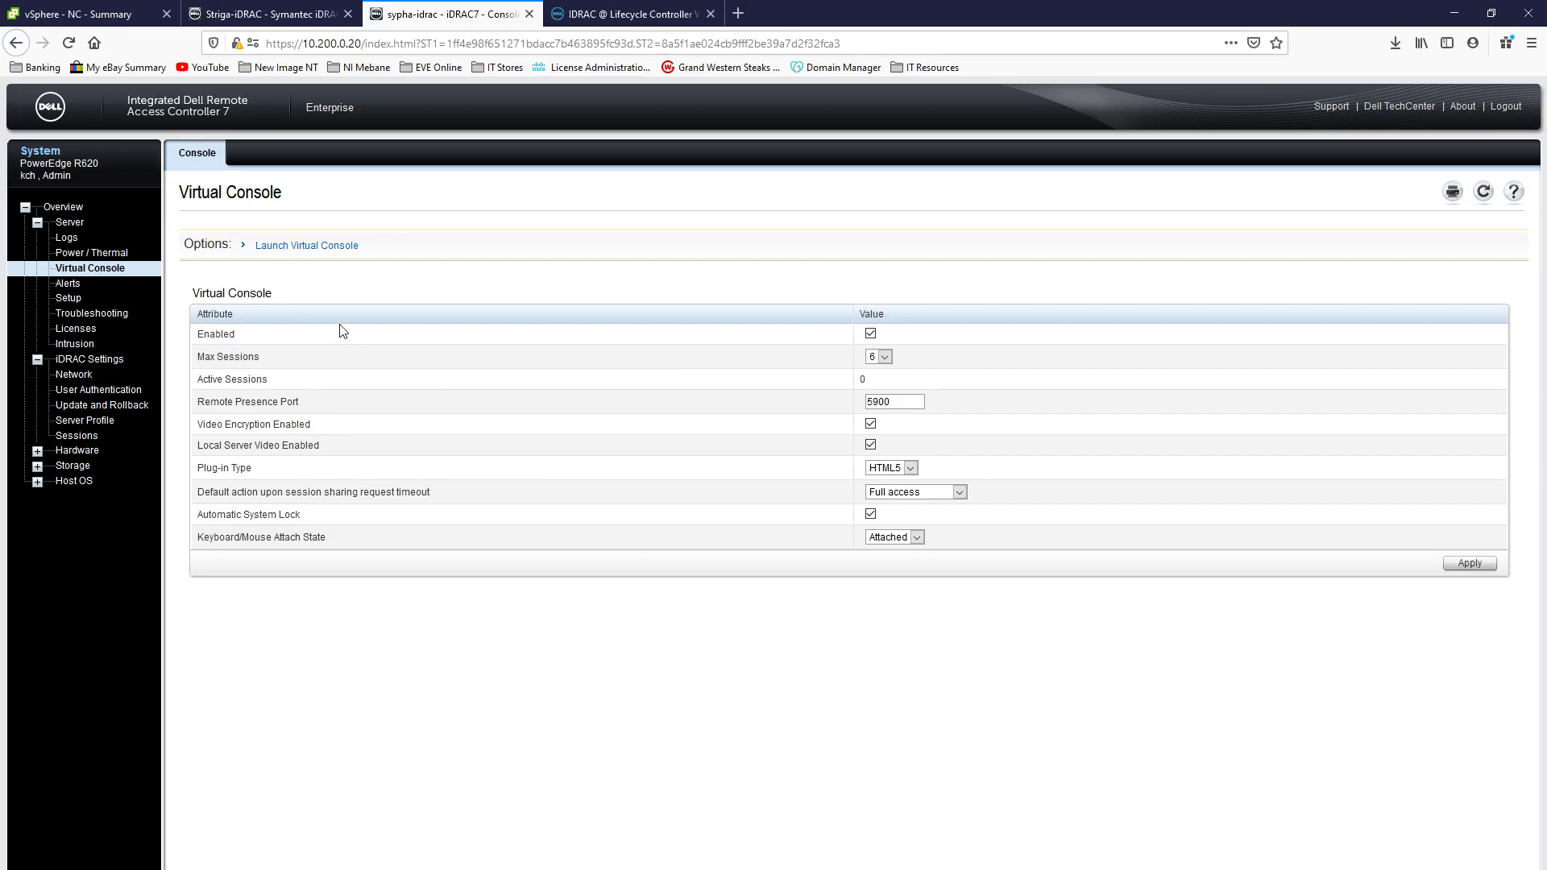
mouse_move(595, 574)
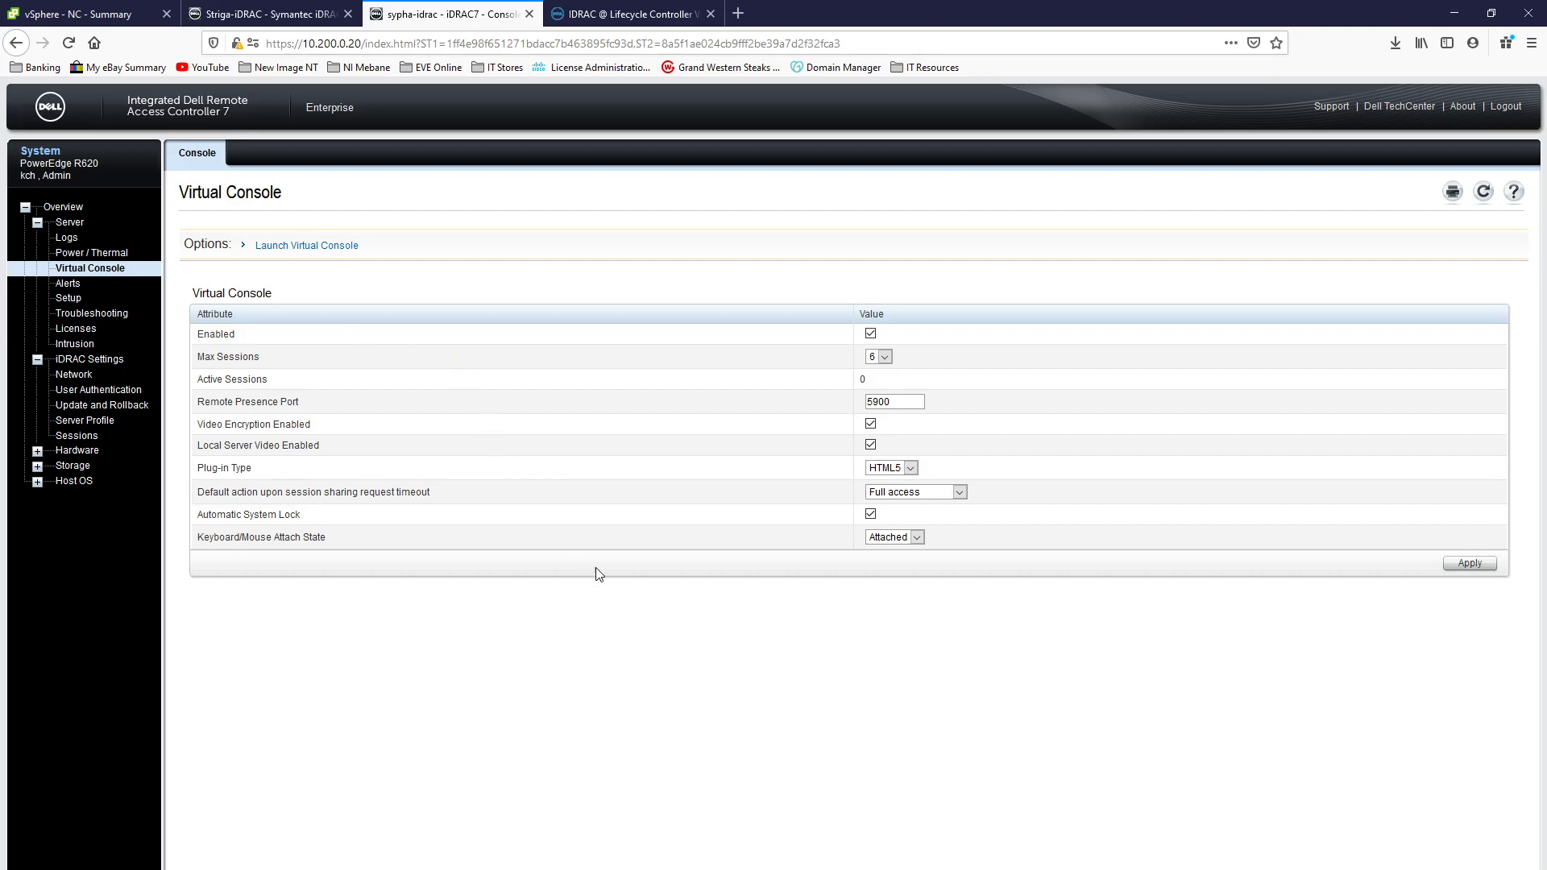
mouse_move(671, 469)
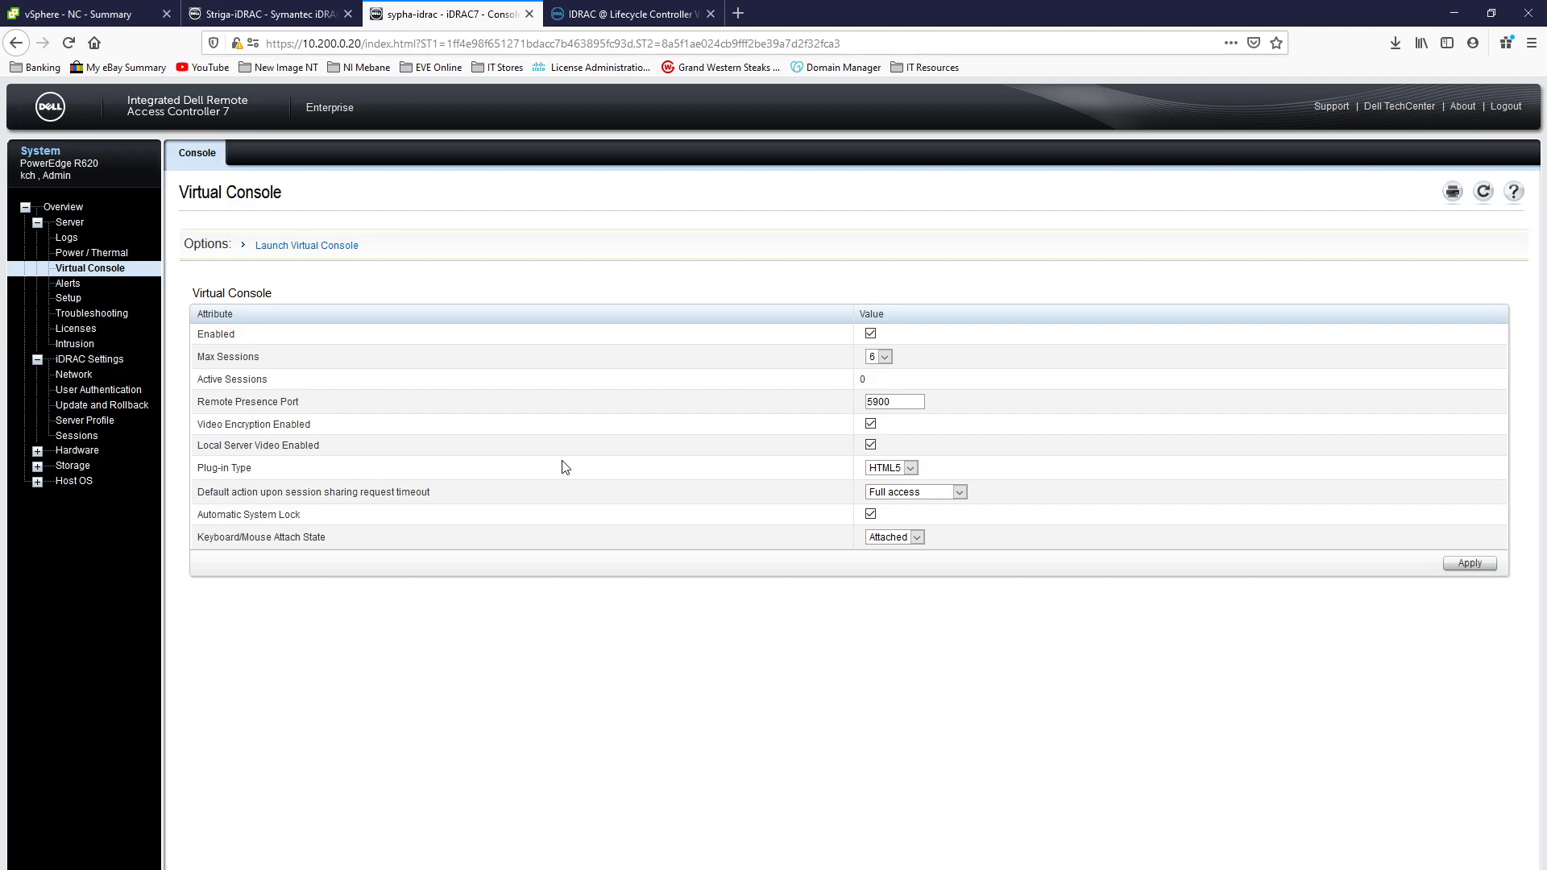
mouse_move(600, 366)
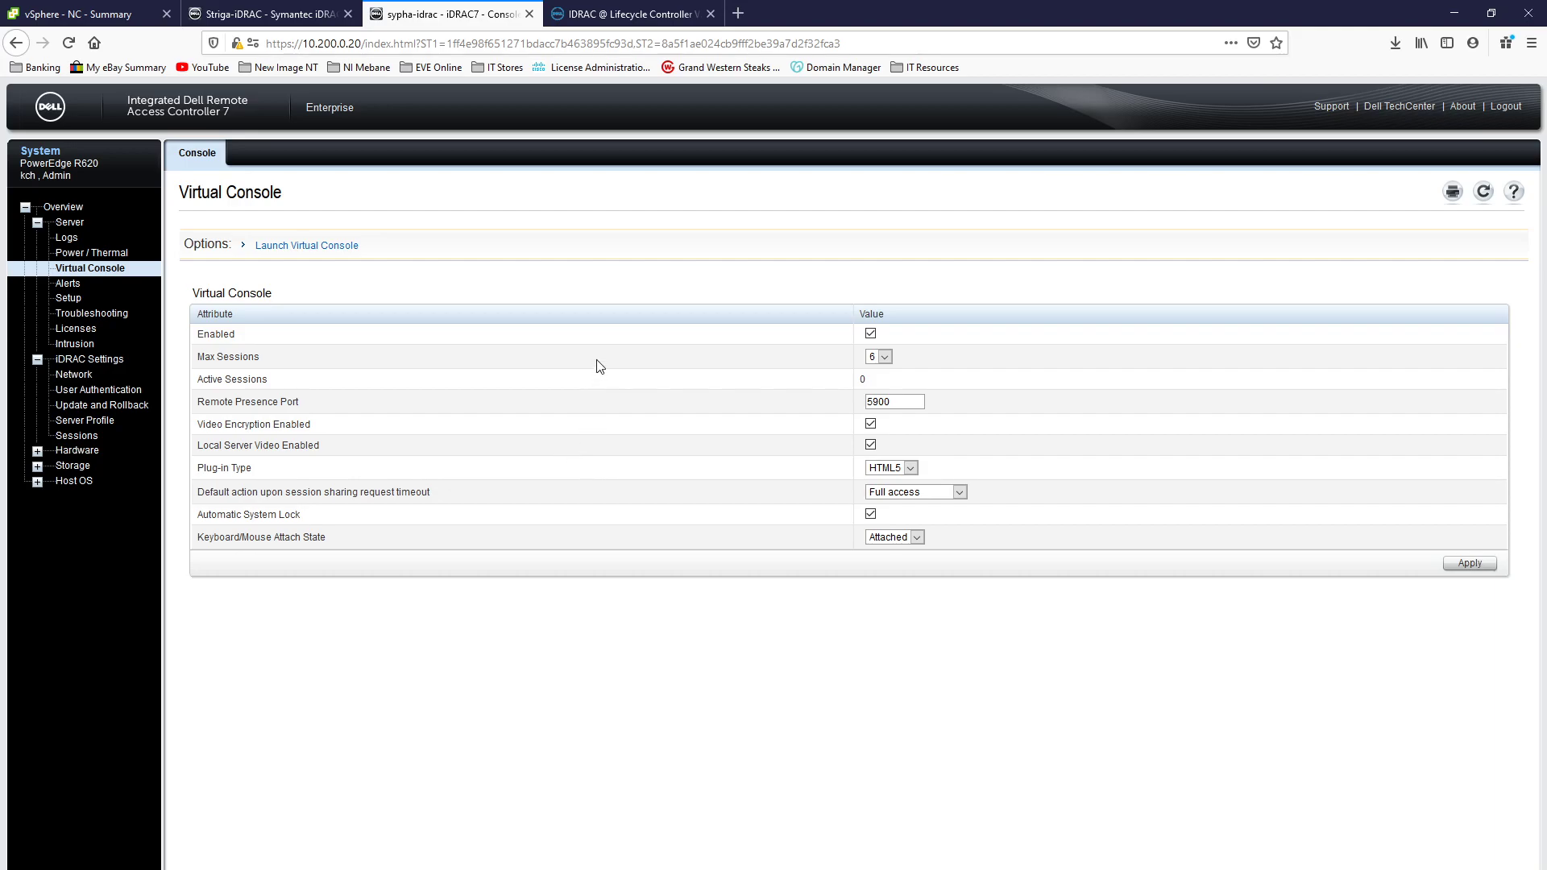
mouse_move(526, 279)
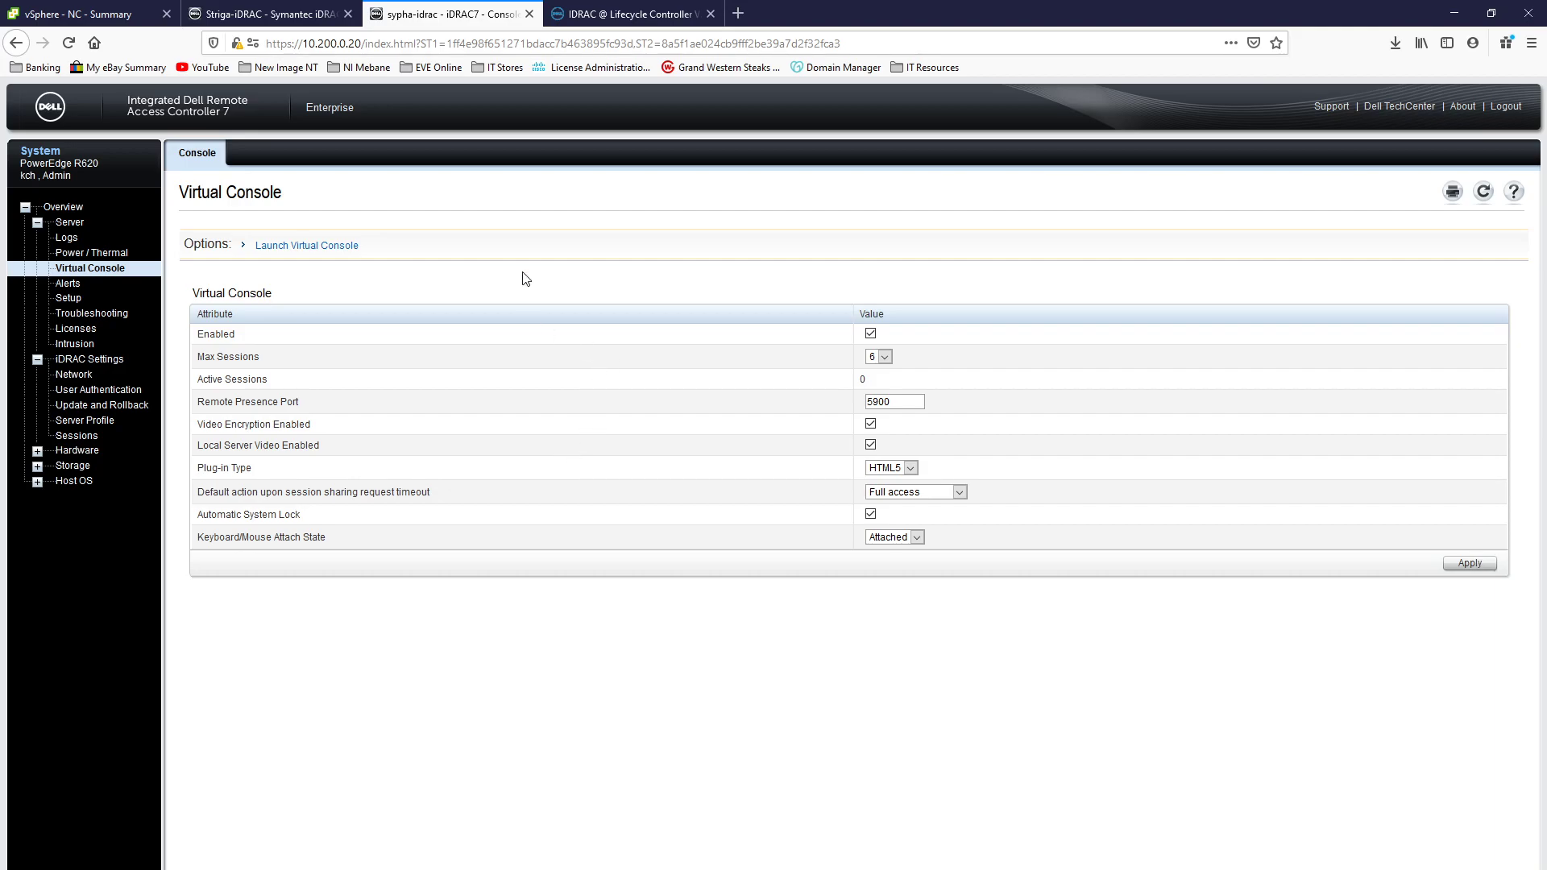
mouse_move(477, 202)
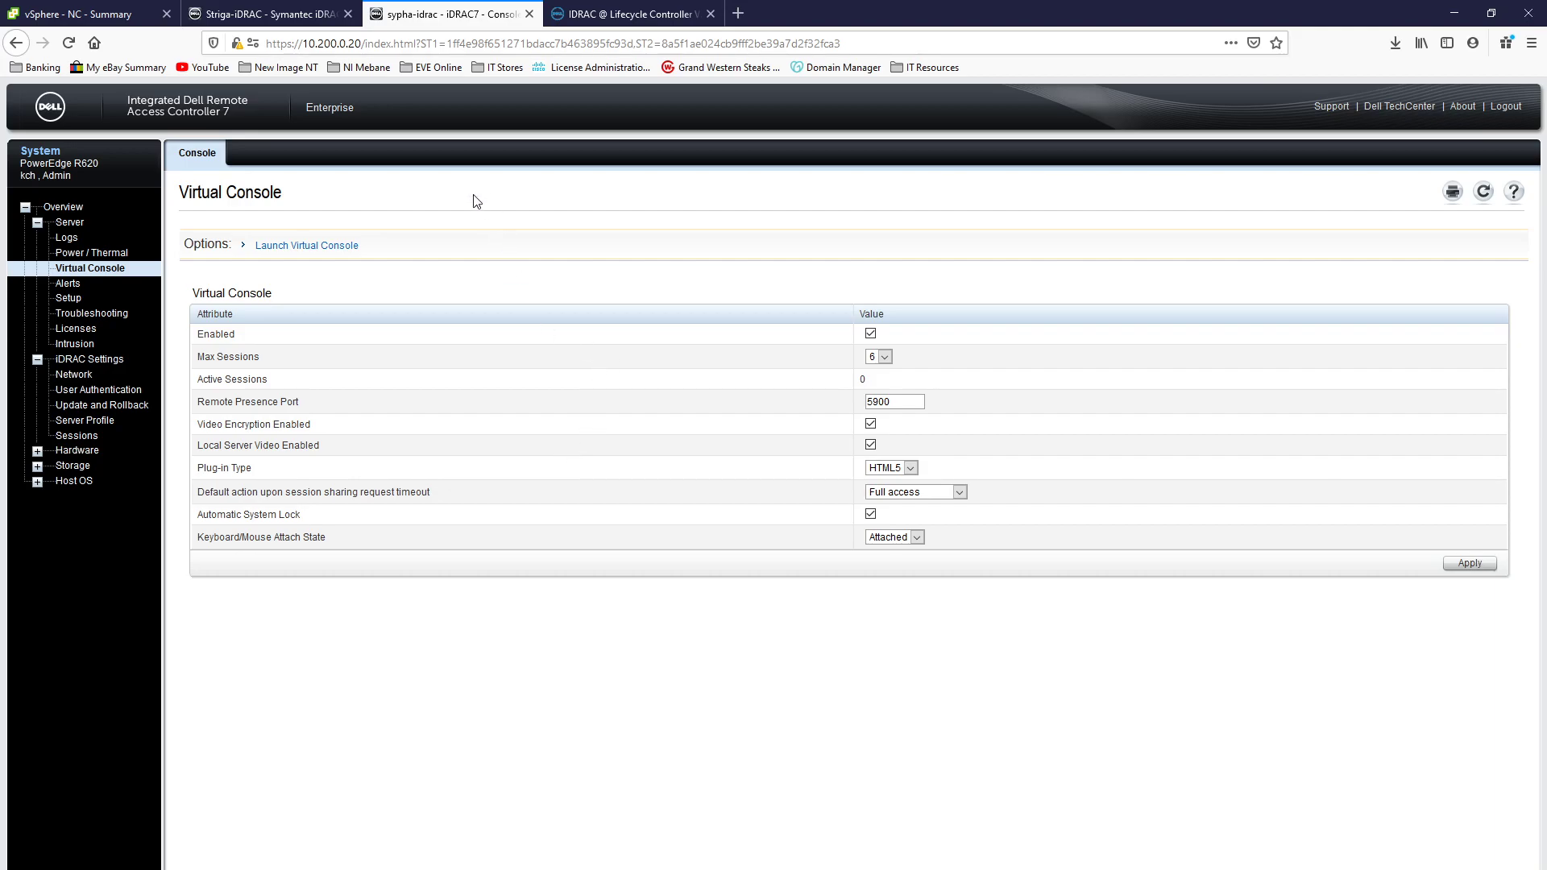
mouse_move(482, 219)
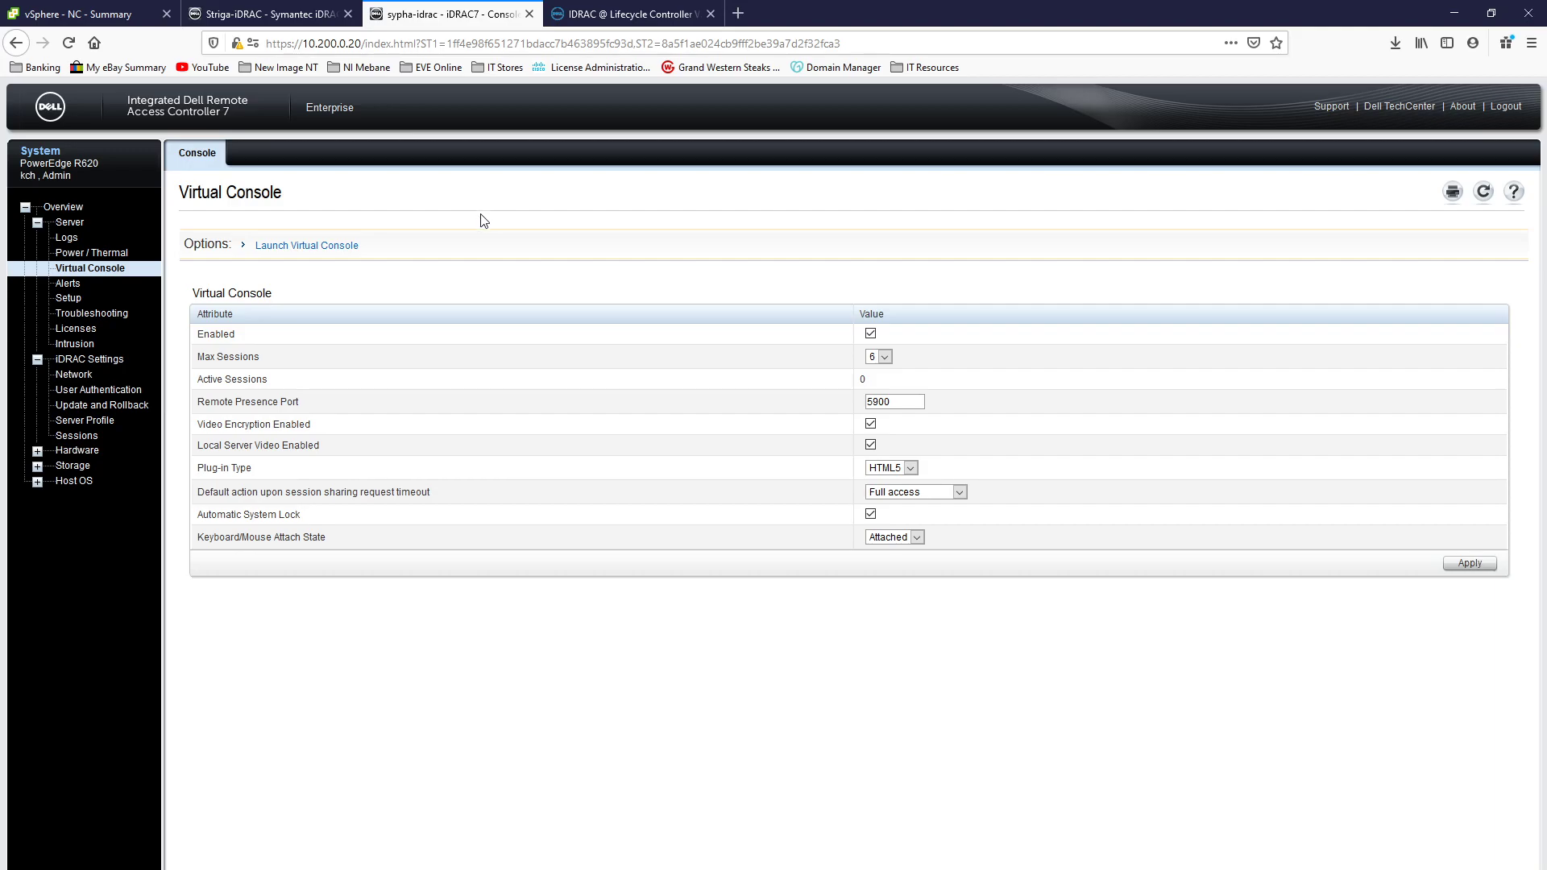
mouse_move(445, 205)
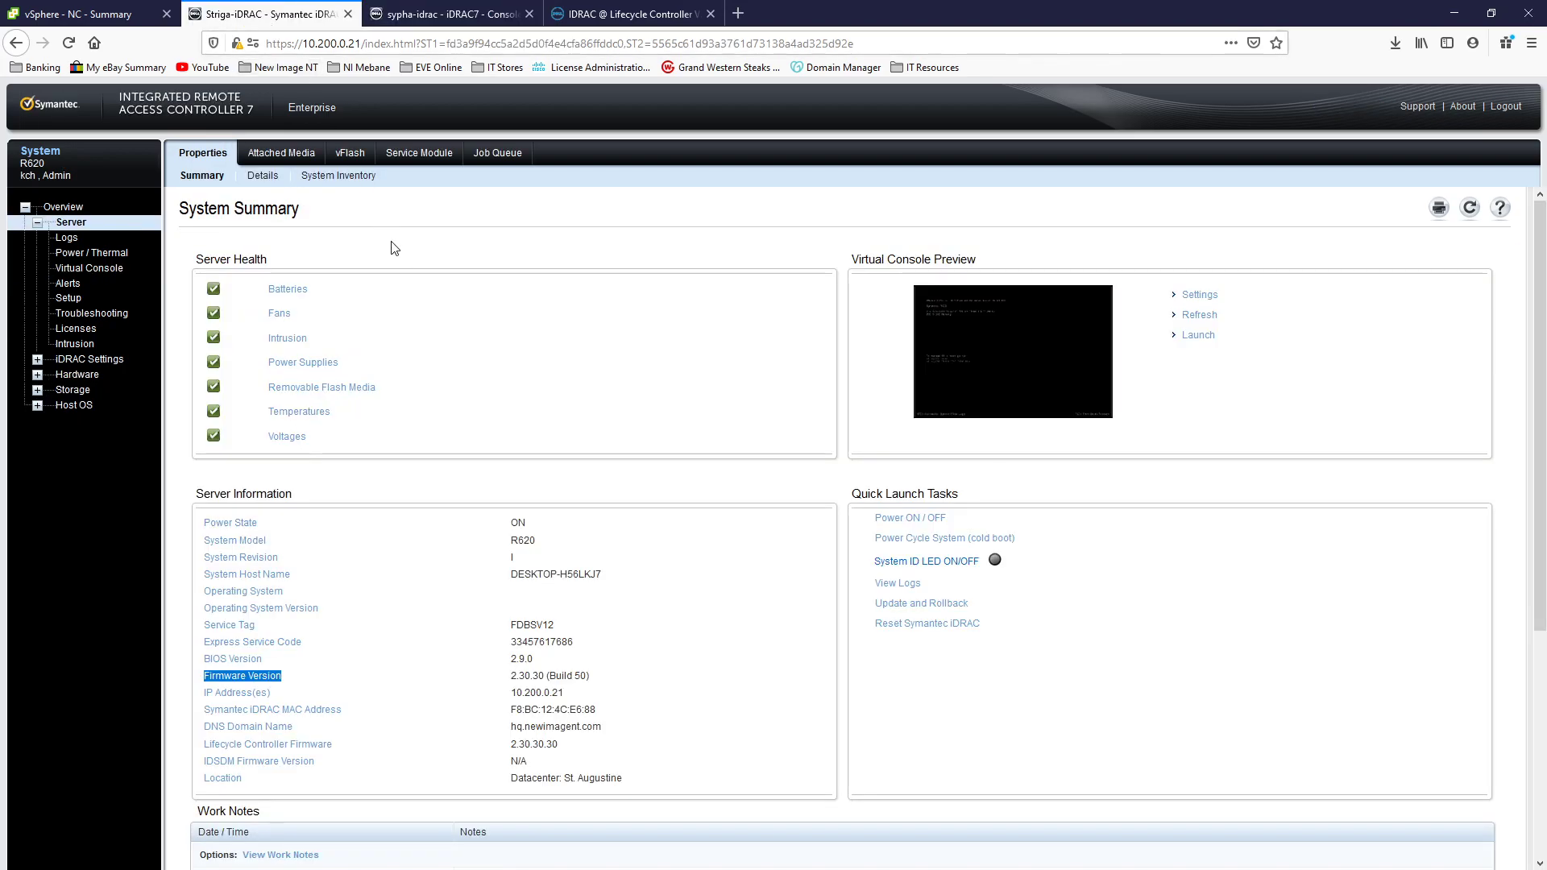
left_click(449, 13)
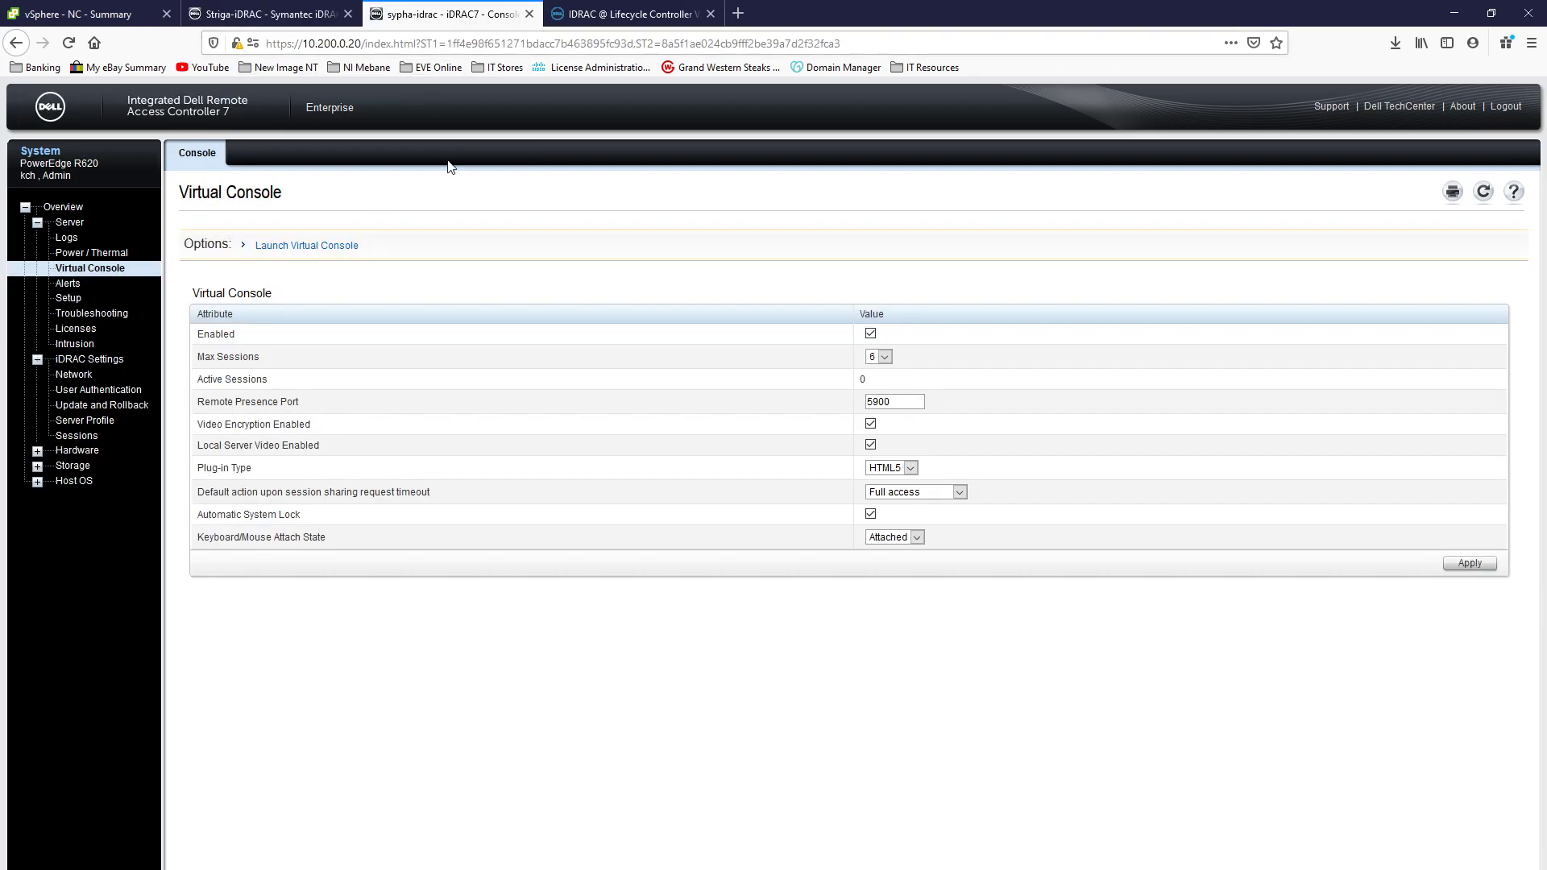
mouse_move(483, 252)
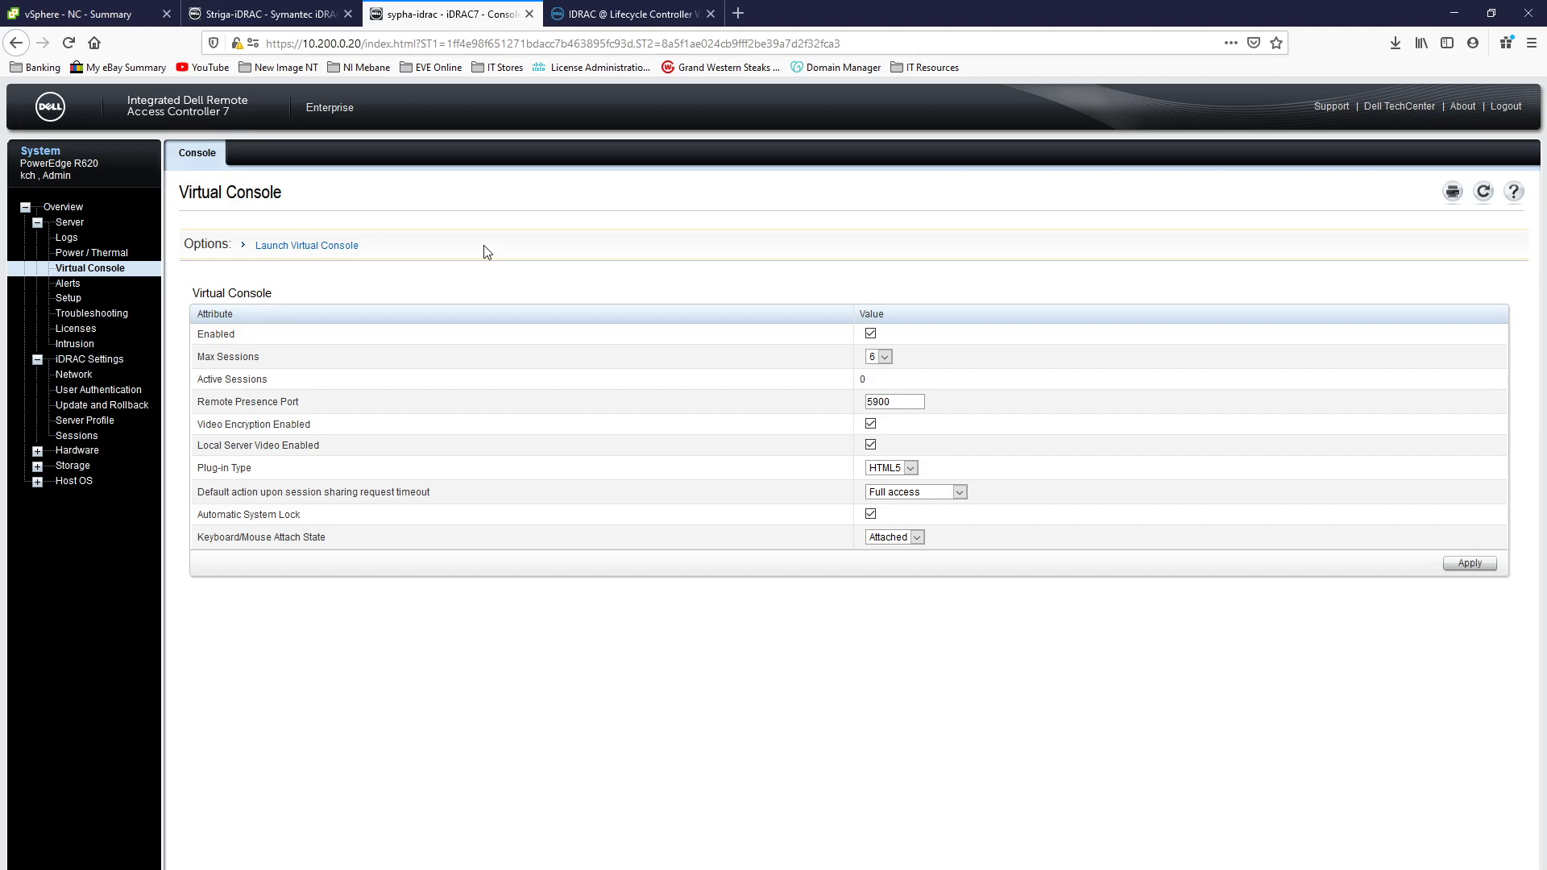
left_click(627, 14)
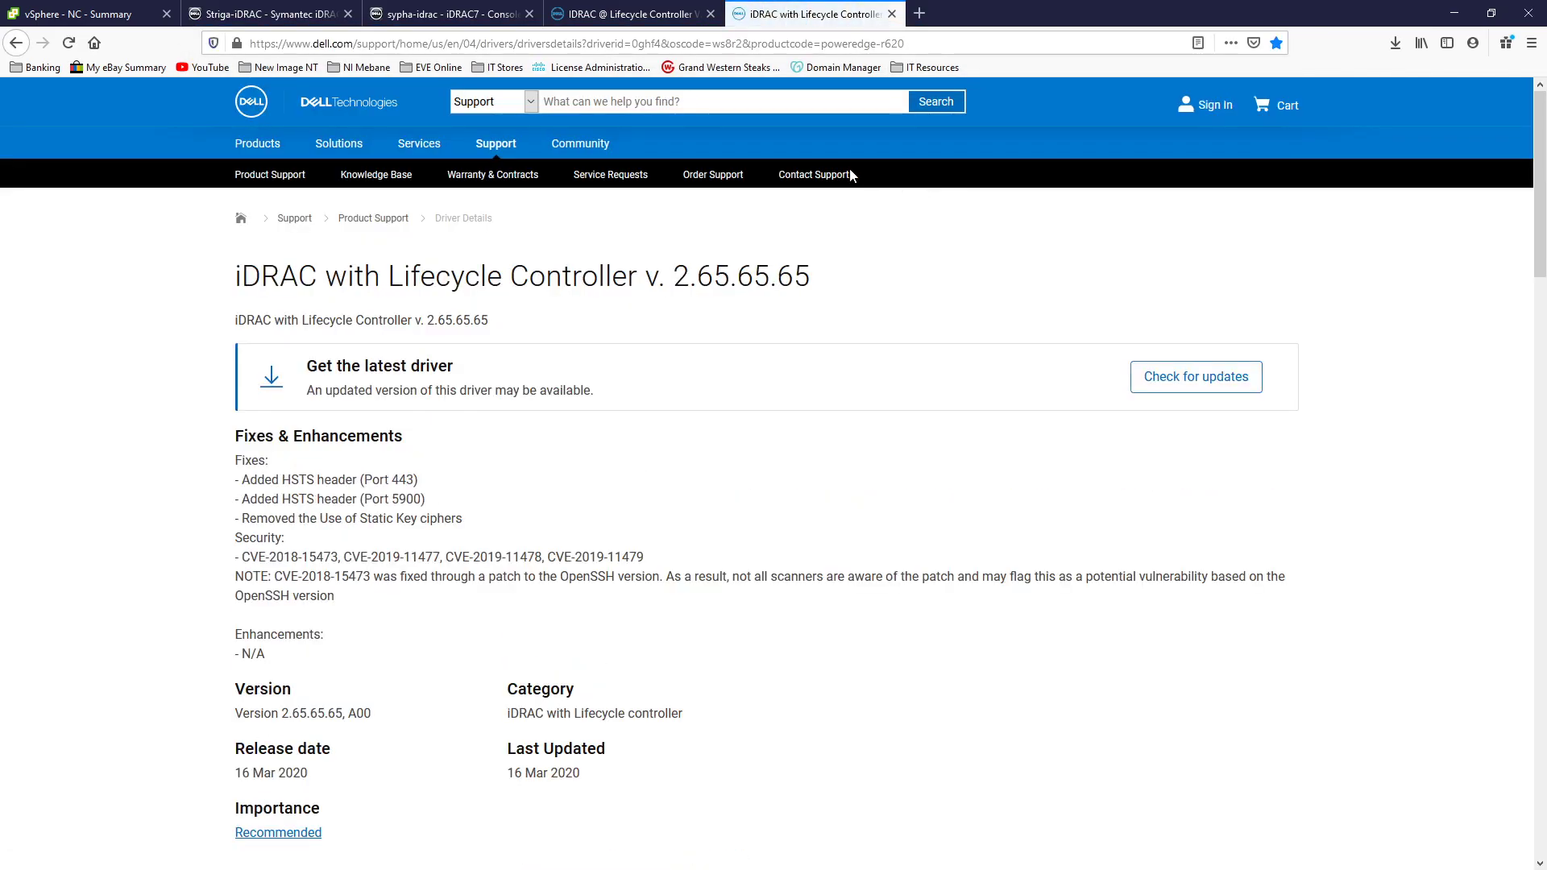
mouse_move(785, 94)
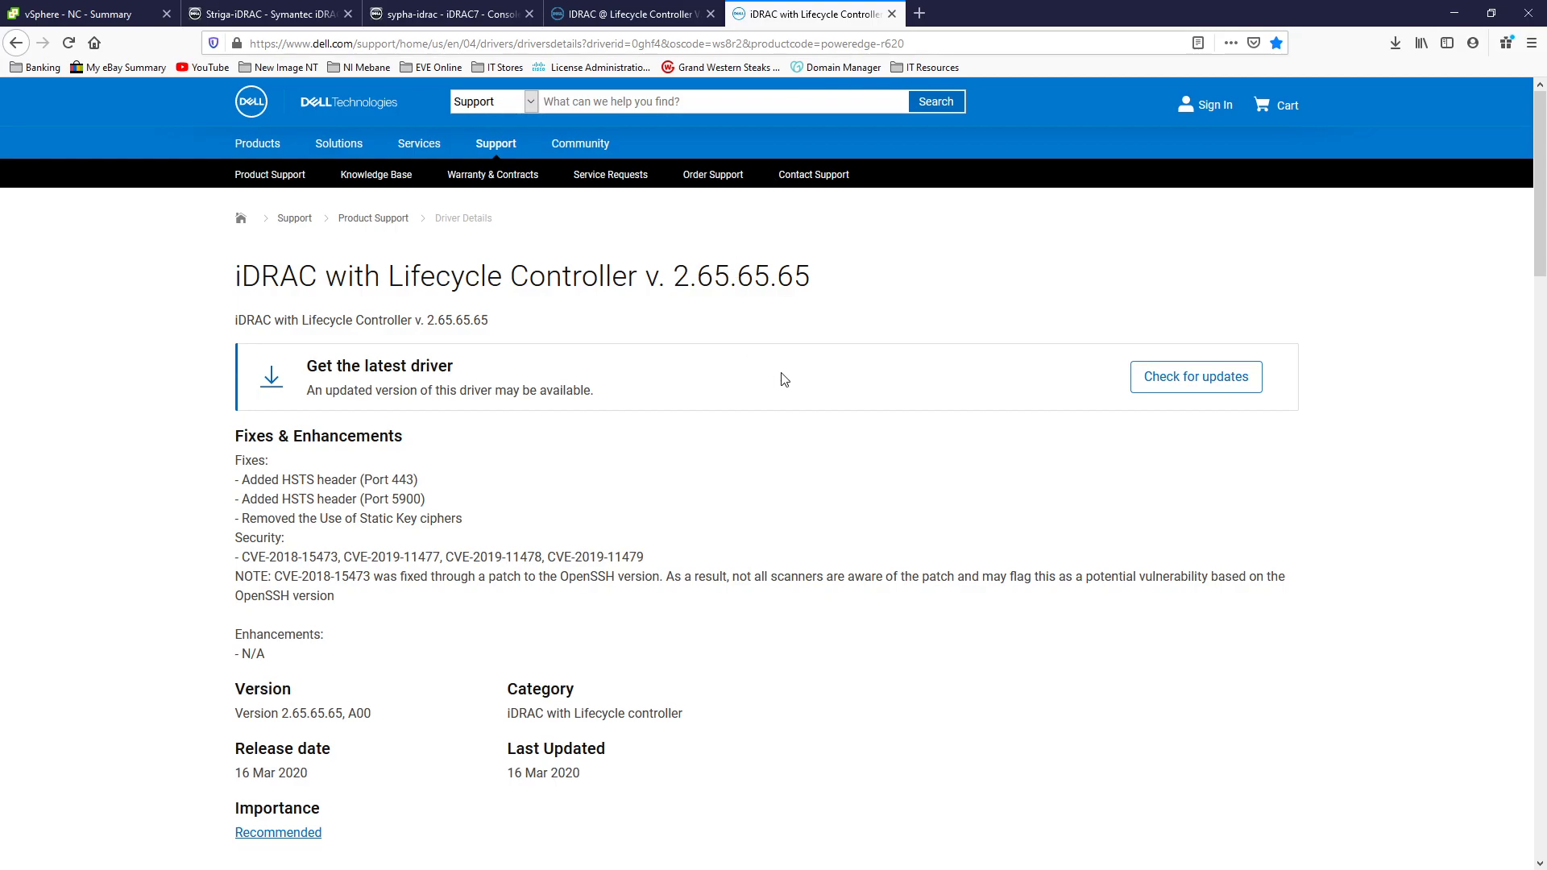
mouse_move(788, 393)
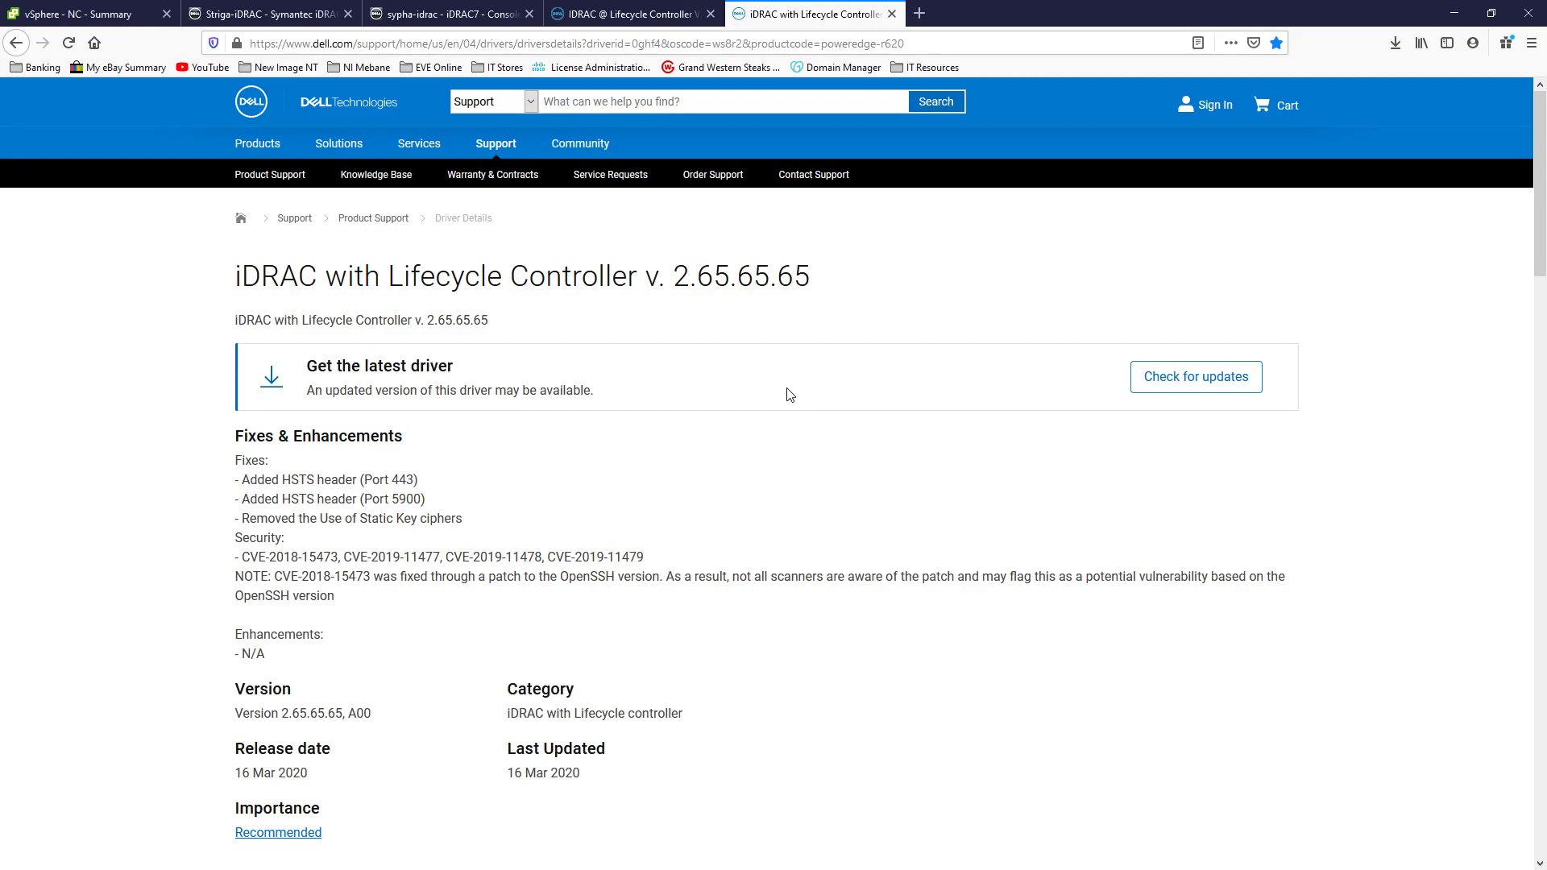